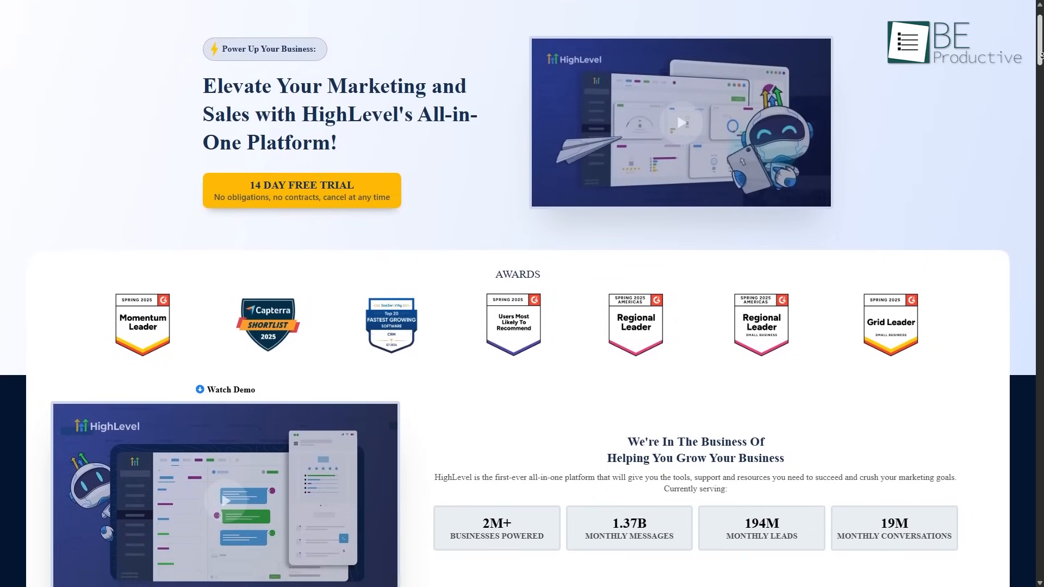
Put the dashboard in edit mode and add a Contacts Count widget showing 169.
scroll(down, 3)
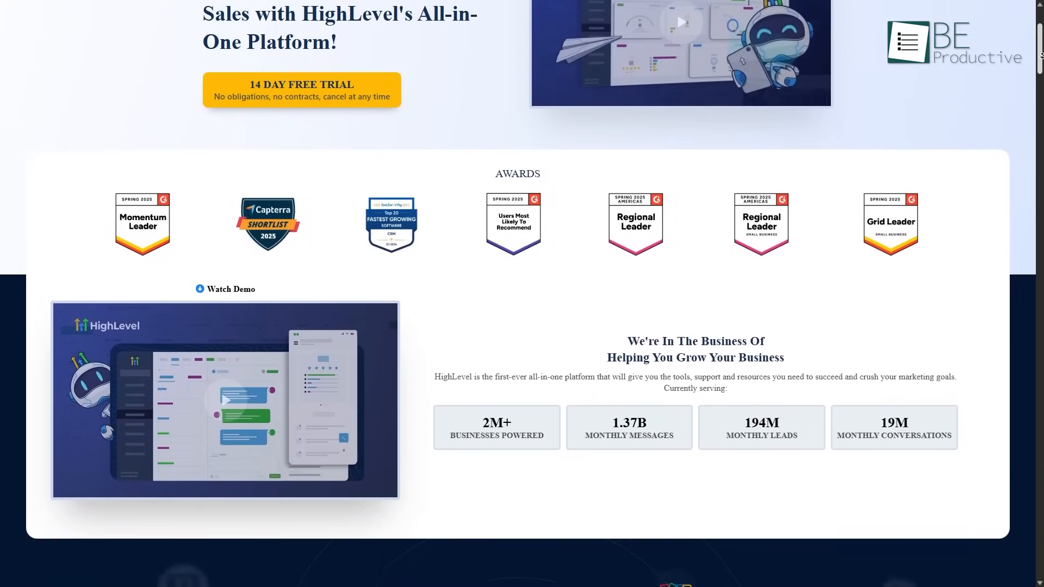
scroll(down, 3)
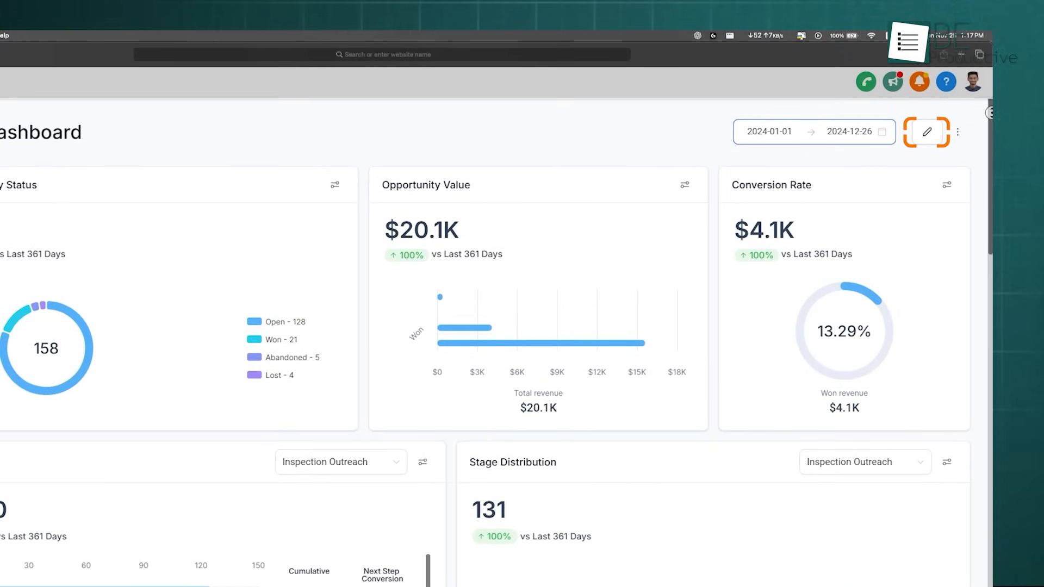
mouse_move(925, 131)
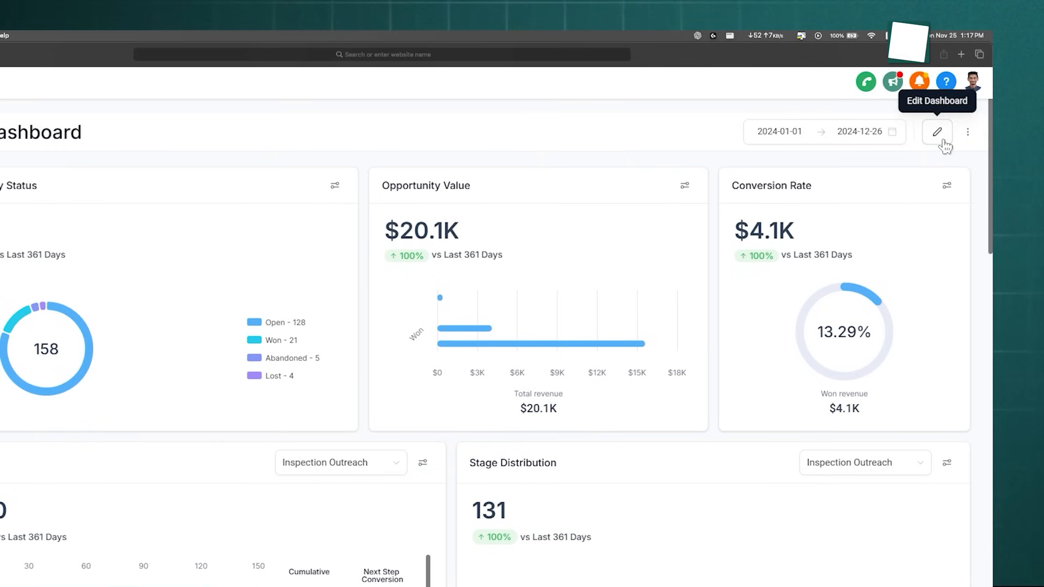
click(935, 131)
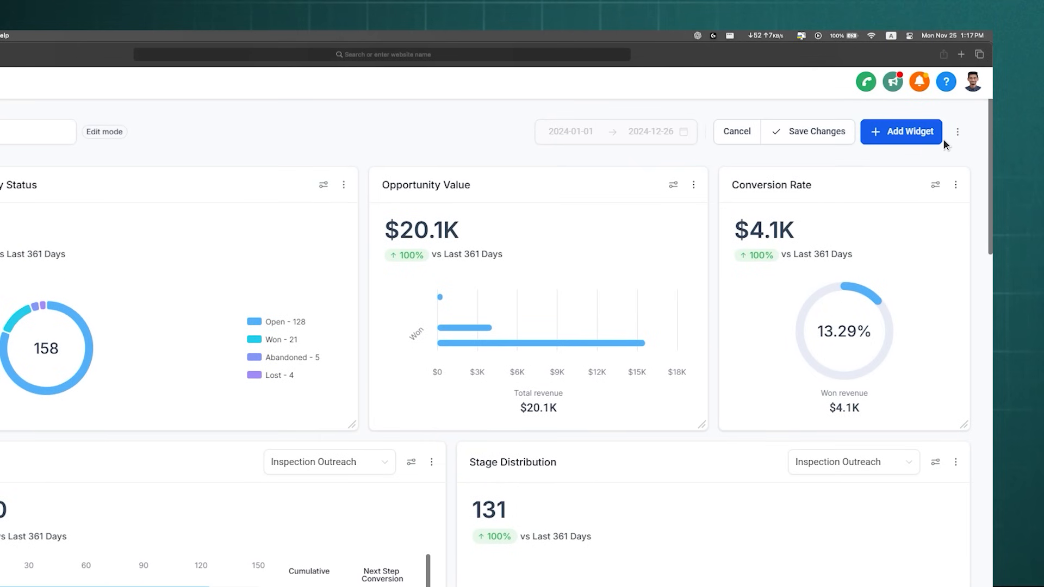
click(900, 131)
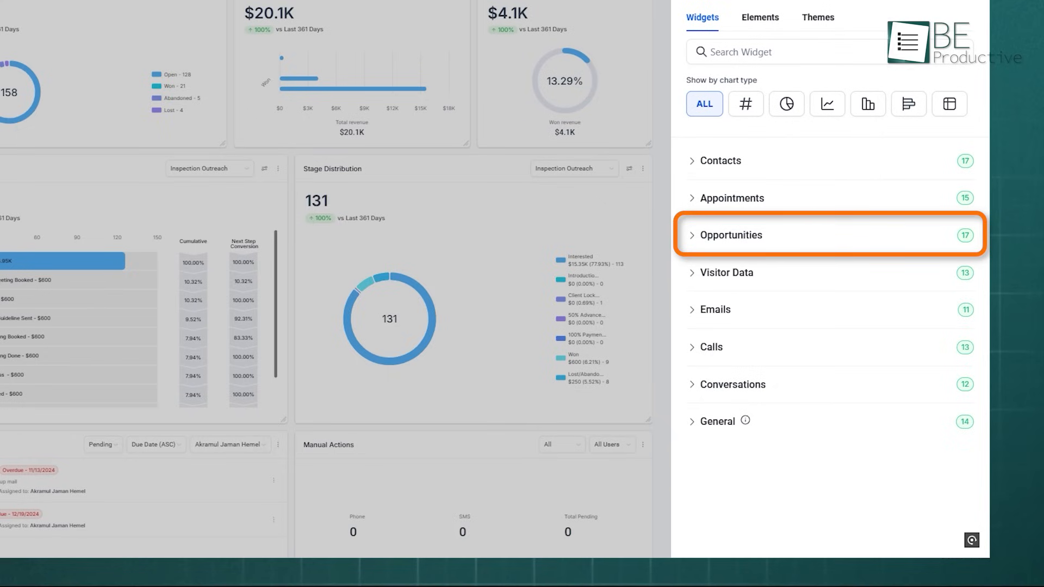
click(718, 161)
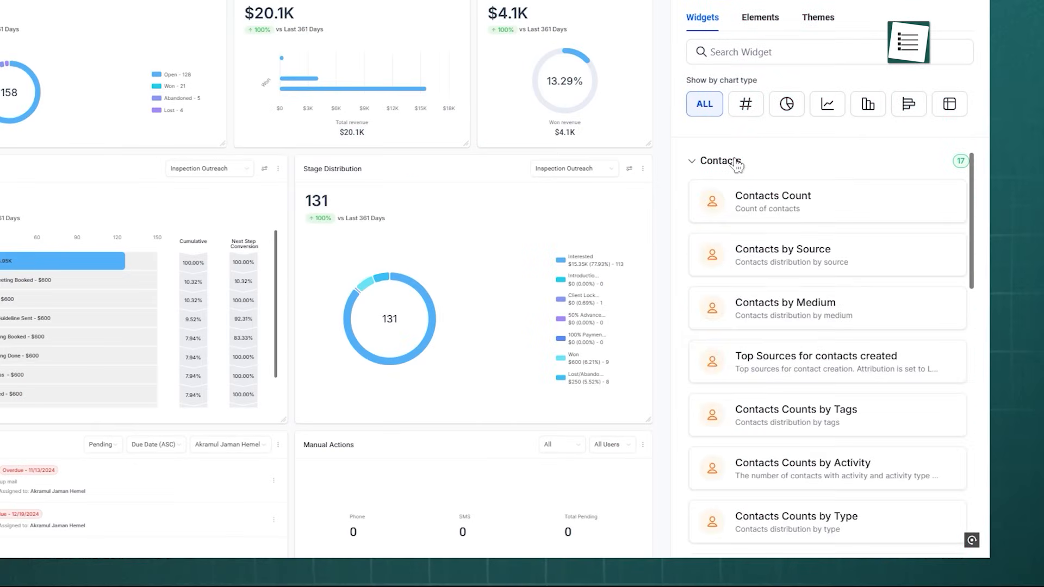
mouse_move(817, 207)
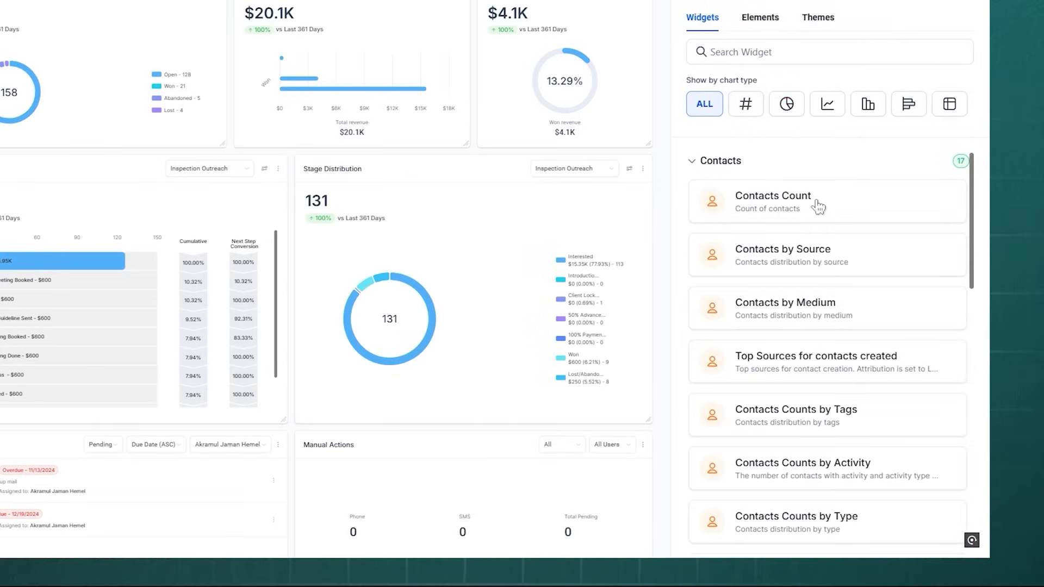
click(772, 201)
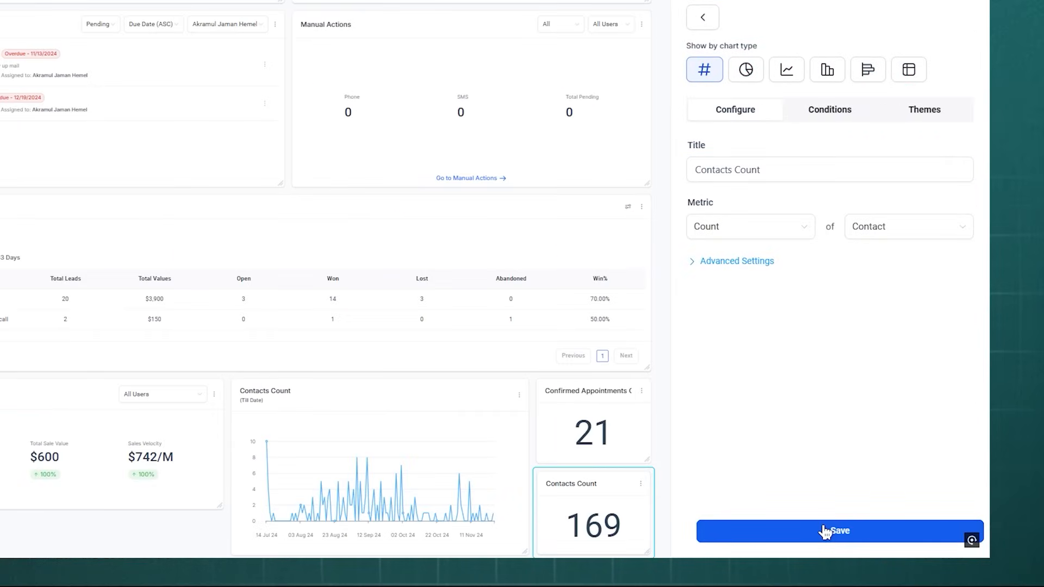
click(786, 69)
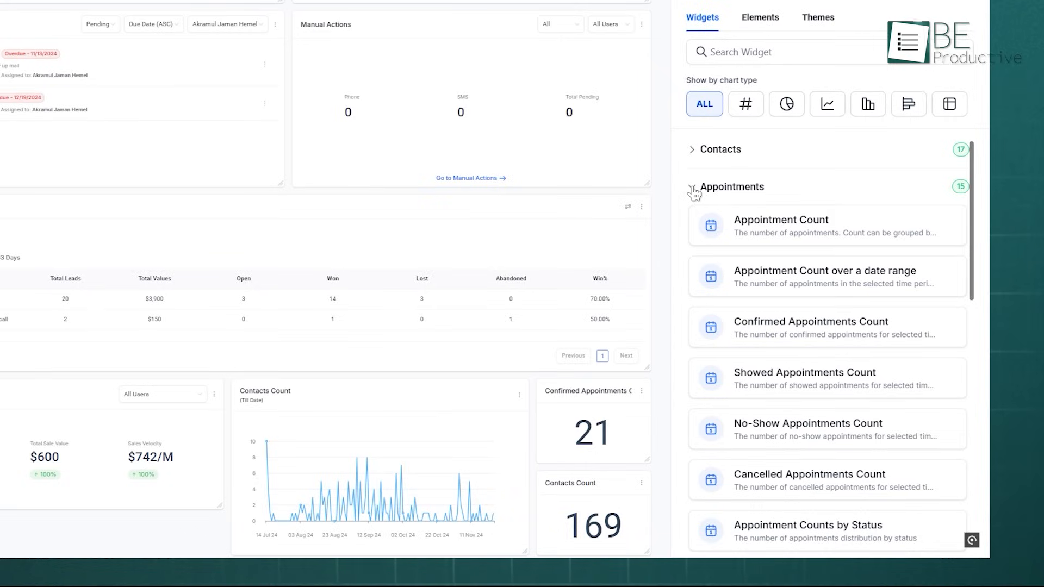
click(827, 327)
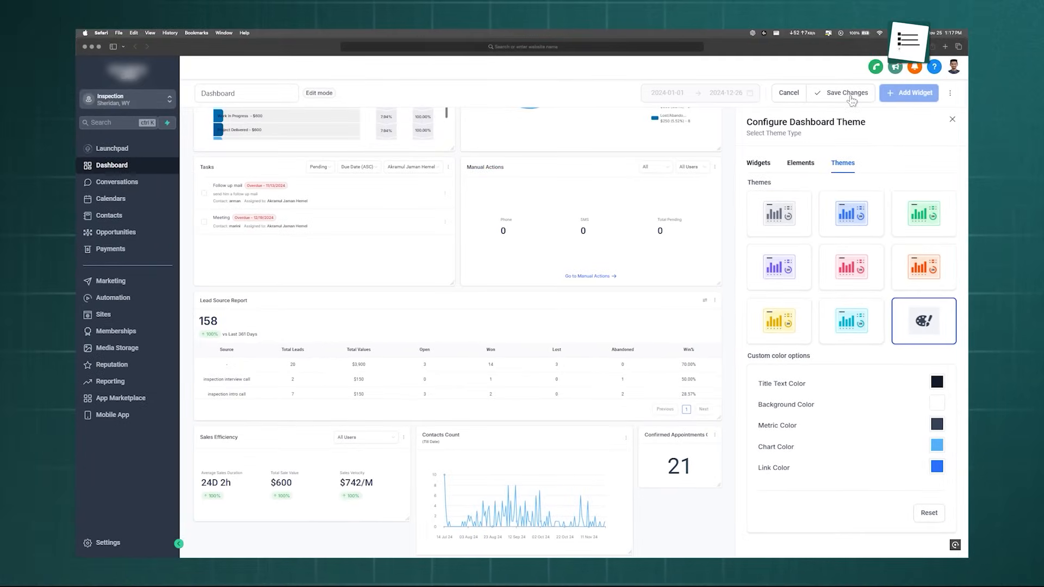
Save the dashboard layout with the new Contacts Count widget.
click(843, 93)
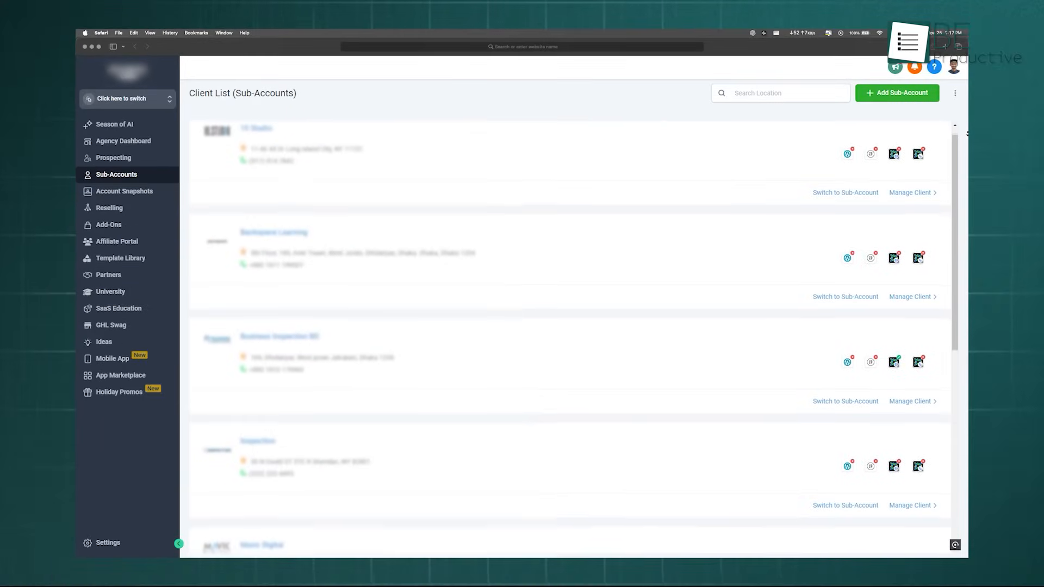
scroll(down, 3)
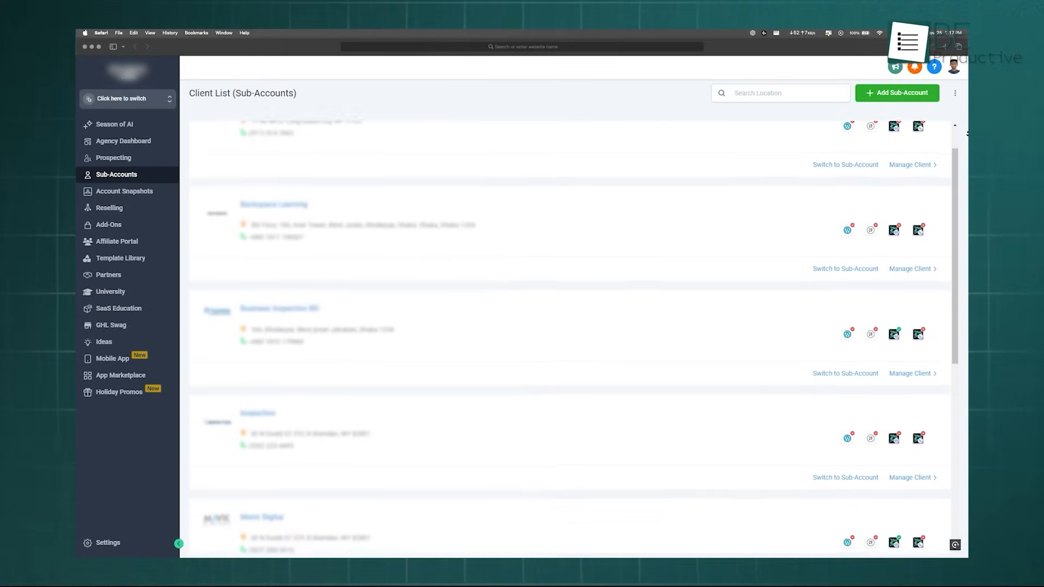
scroll(down, 3)
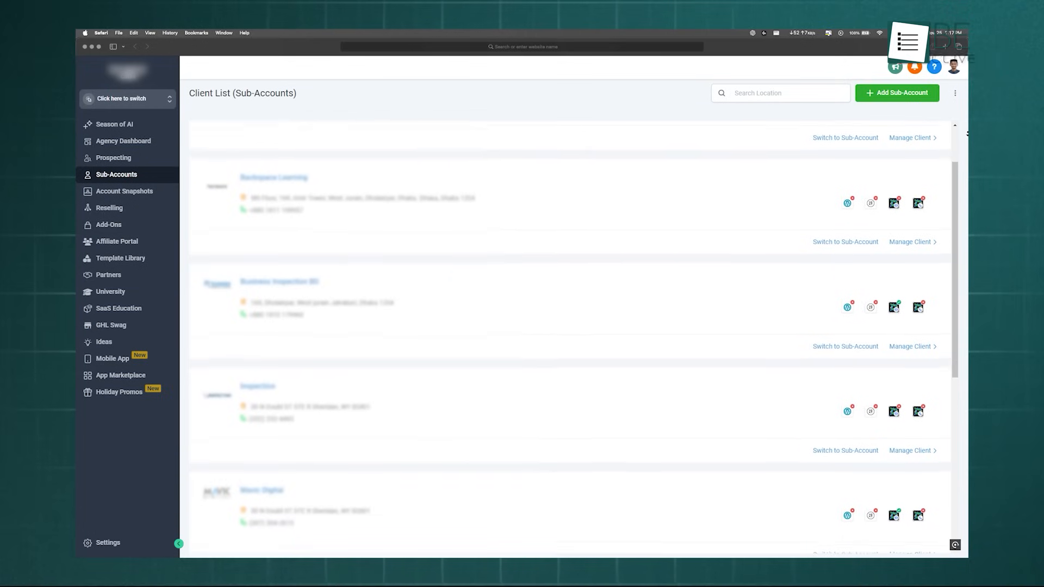
scroll(up, 3)
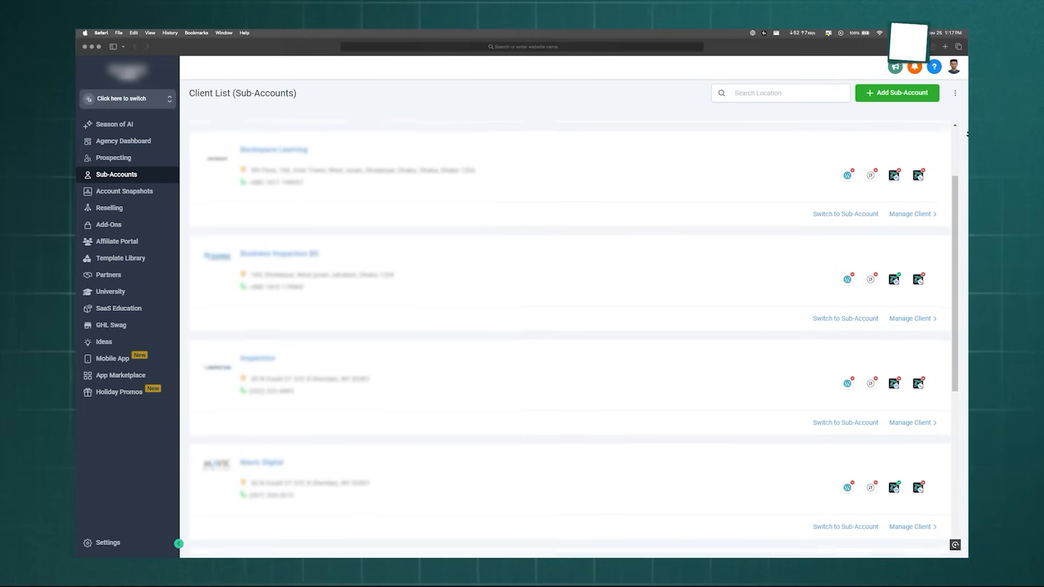
scroll(down, 3)
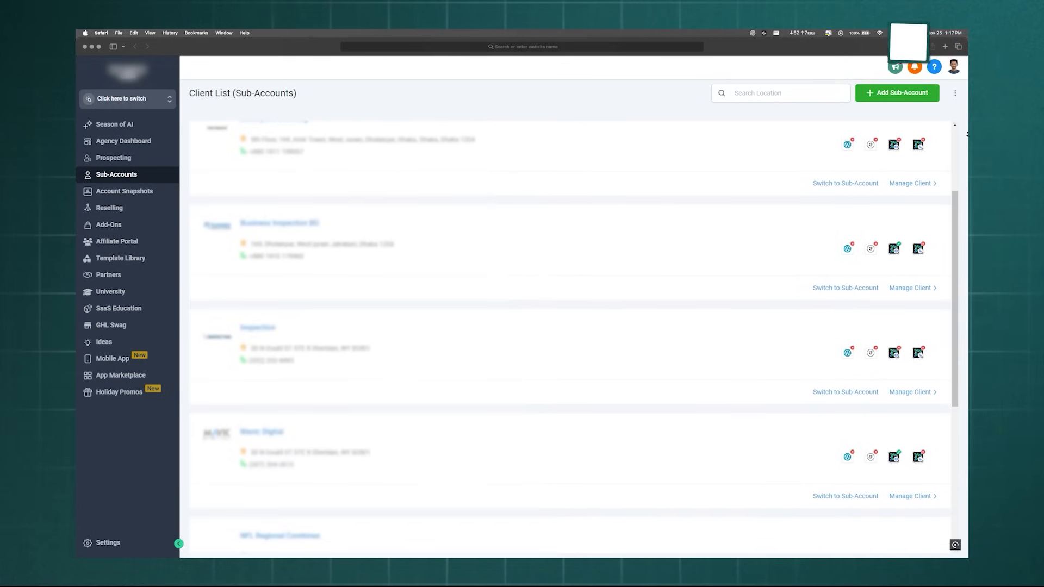
scroll(down, 3)
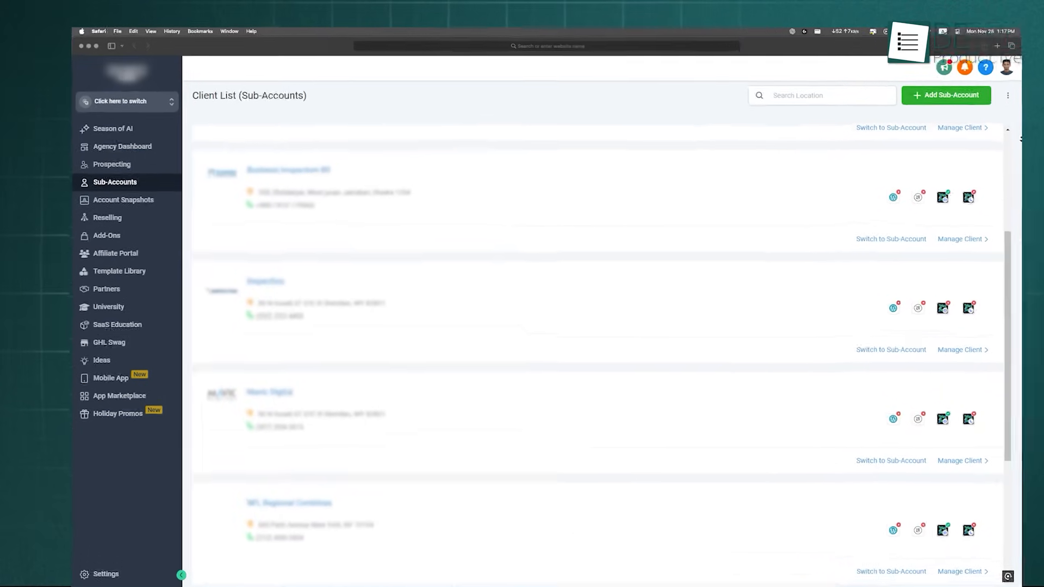
click(124, 200)
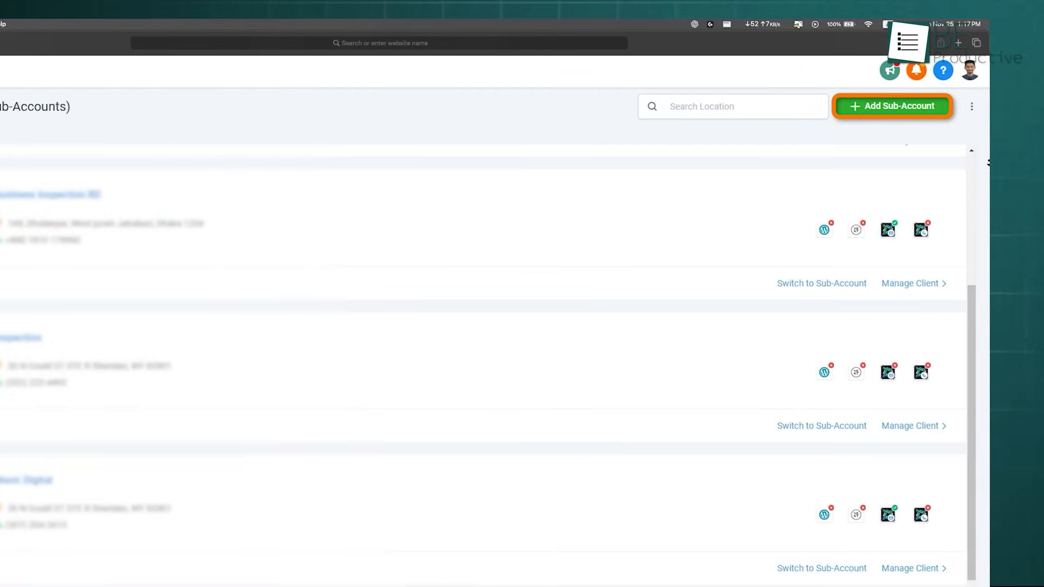
Create a new sub-account and save its business details form.
click(892, 106)
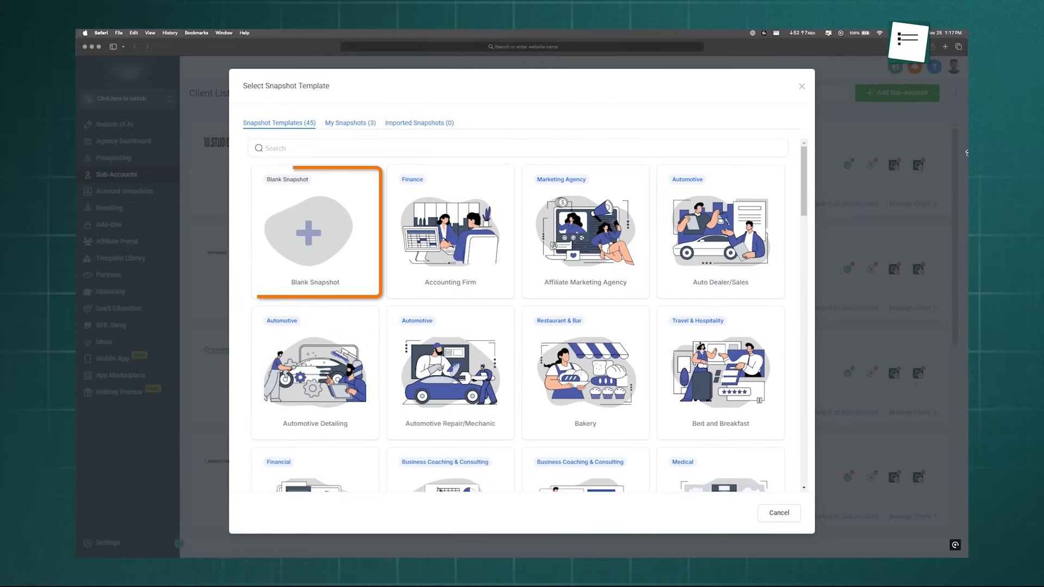
mouse_move(716, 105)
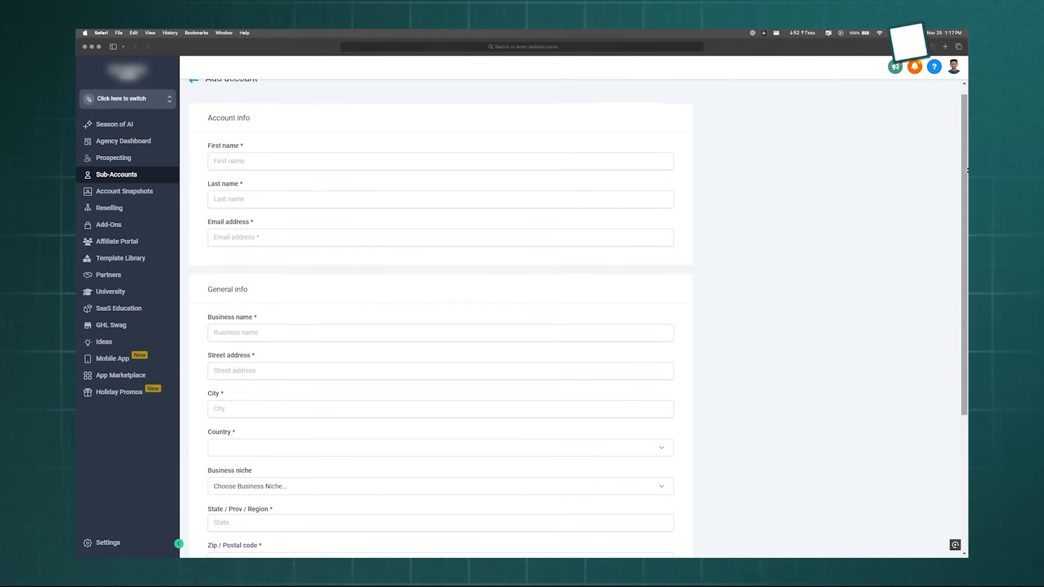
scroll(down, 3)
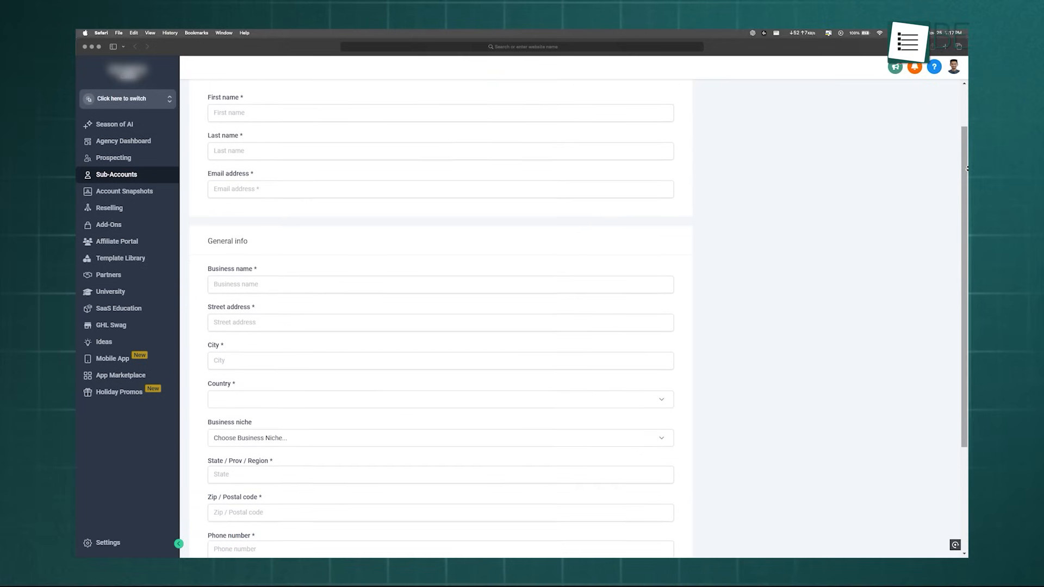
scroll(down, 3)
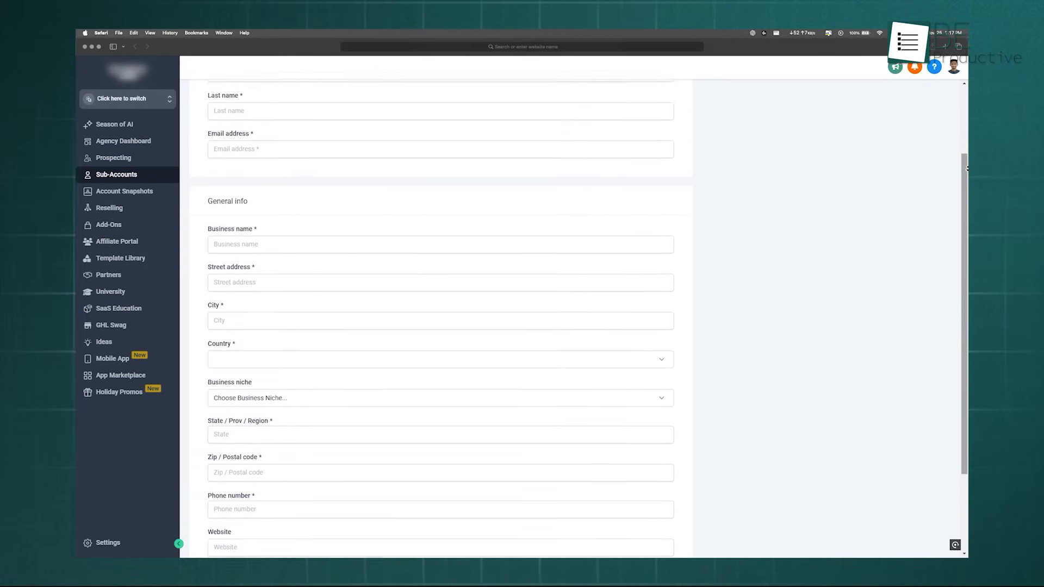
scroll(down, 3)
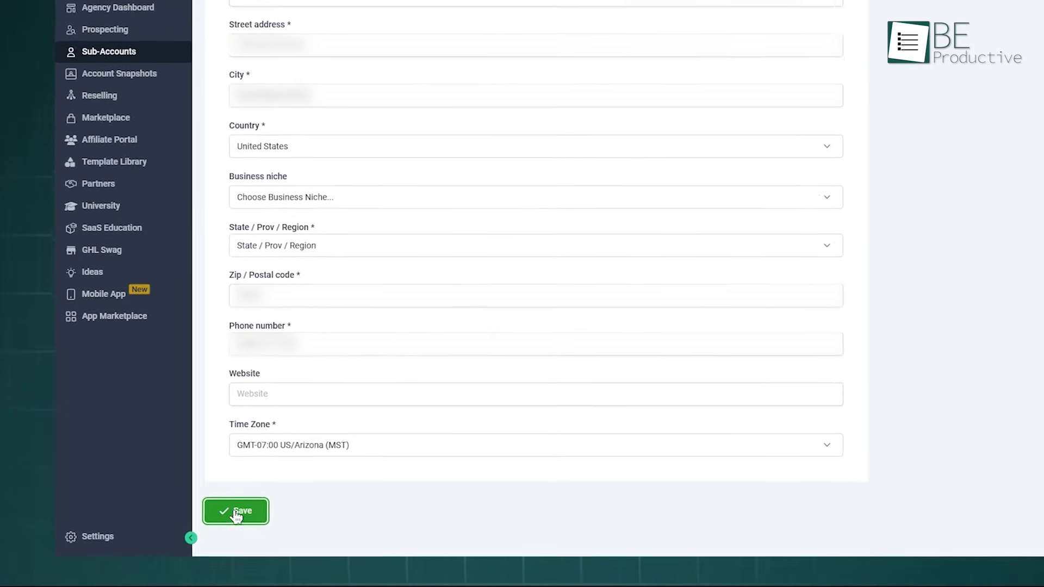
click(235, 510)
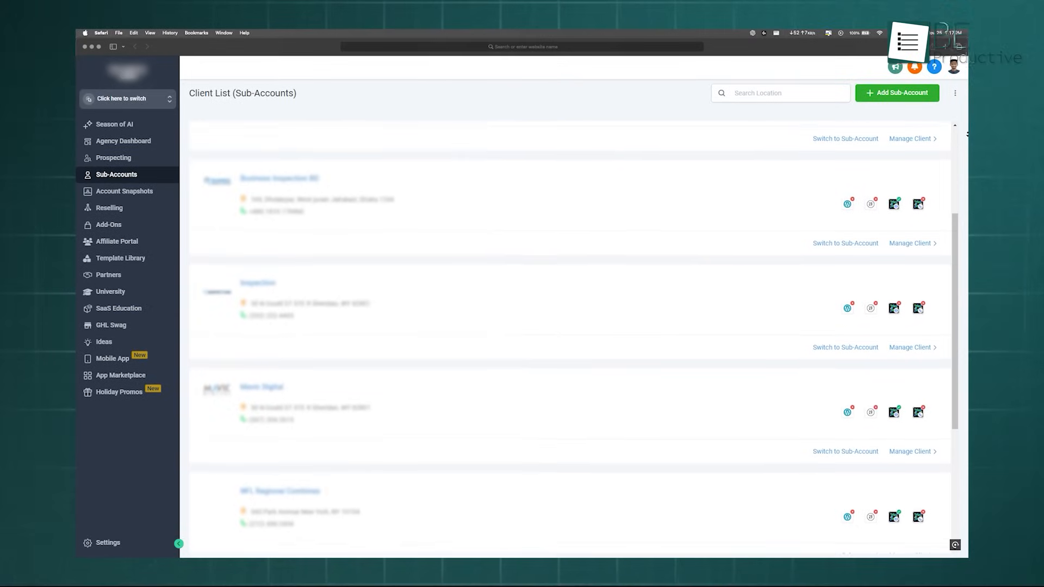
Go from the client list to Account Snapshots, listing All Zone, 10.Studio and CRM.
scroll(down, 3)
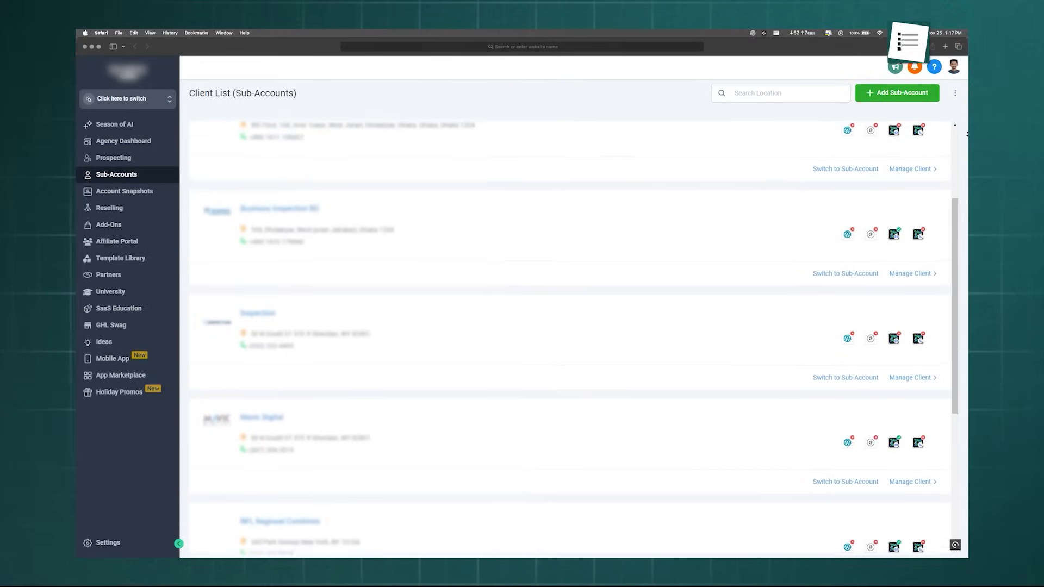
scroll(up, 3)
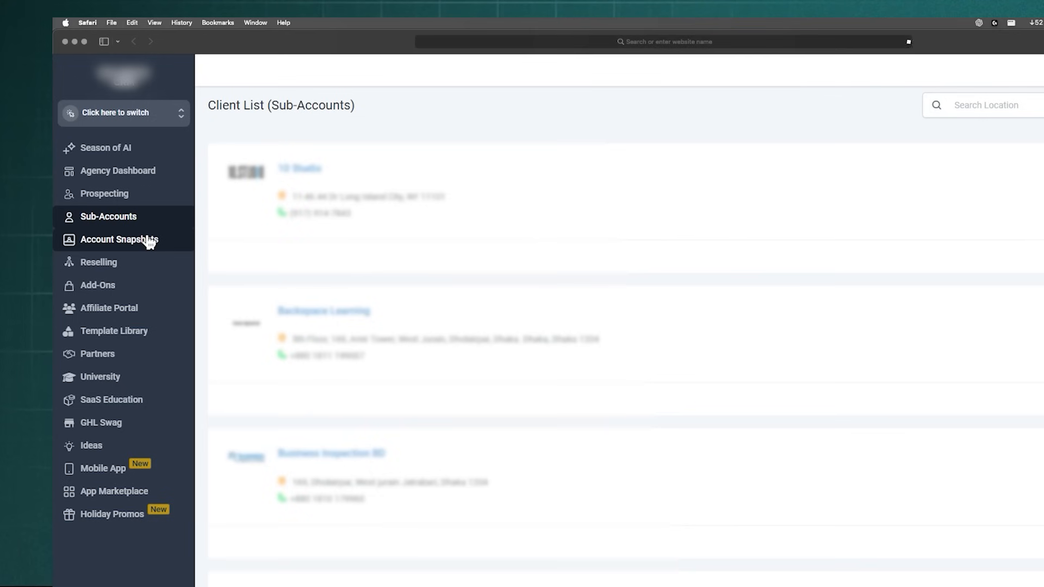
click(120, 240)
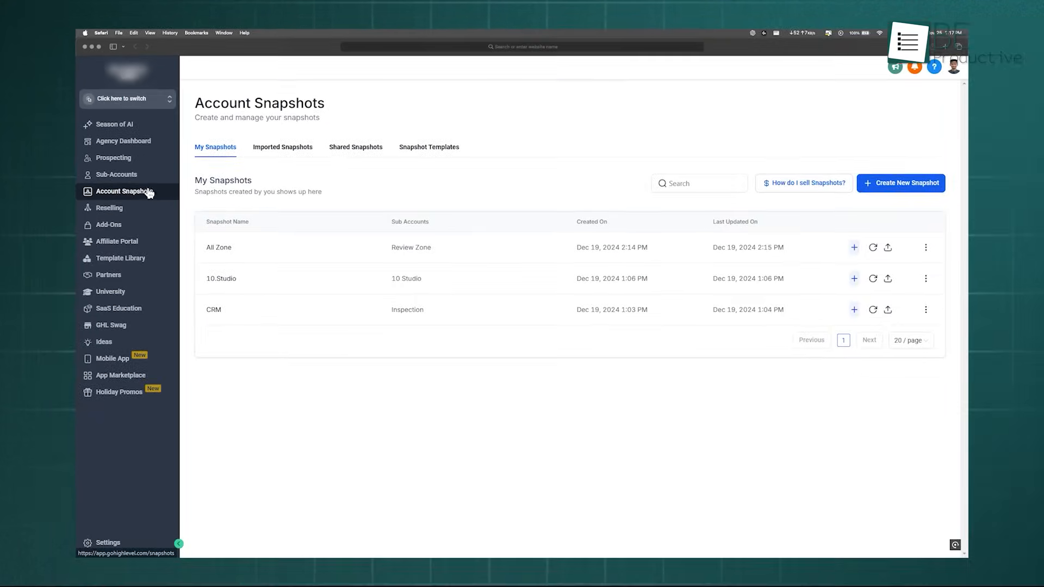
mouse_move(161, 193)
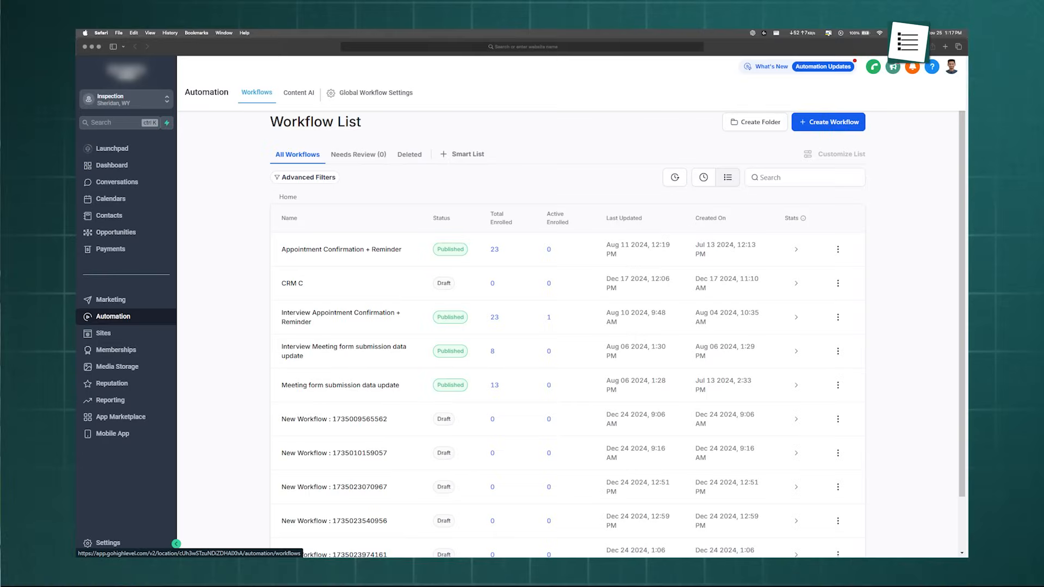
click(292, 283)
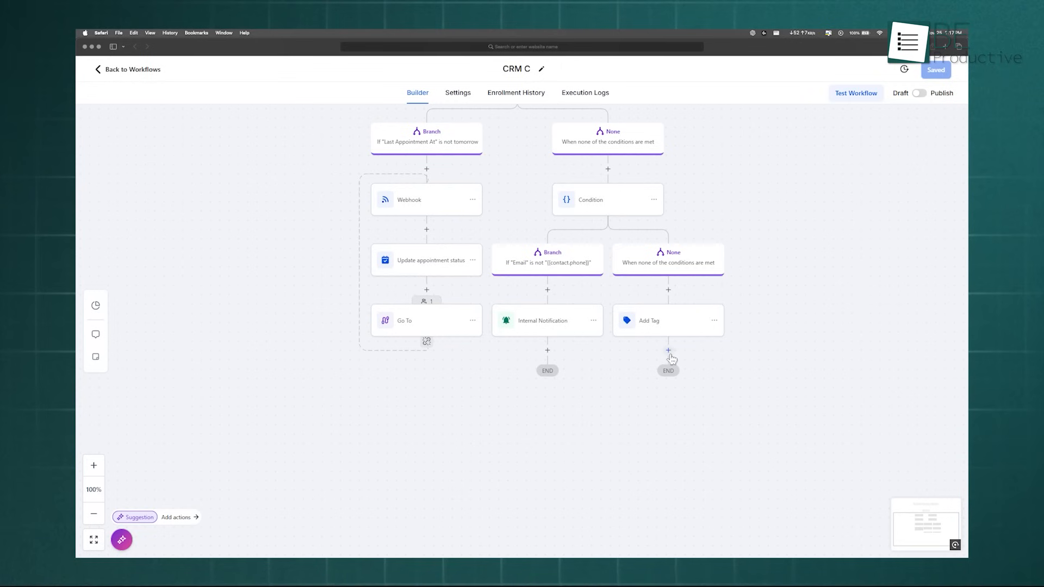
click(667, 350)
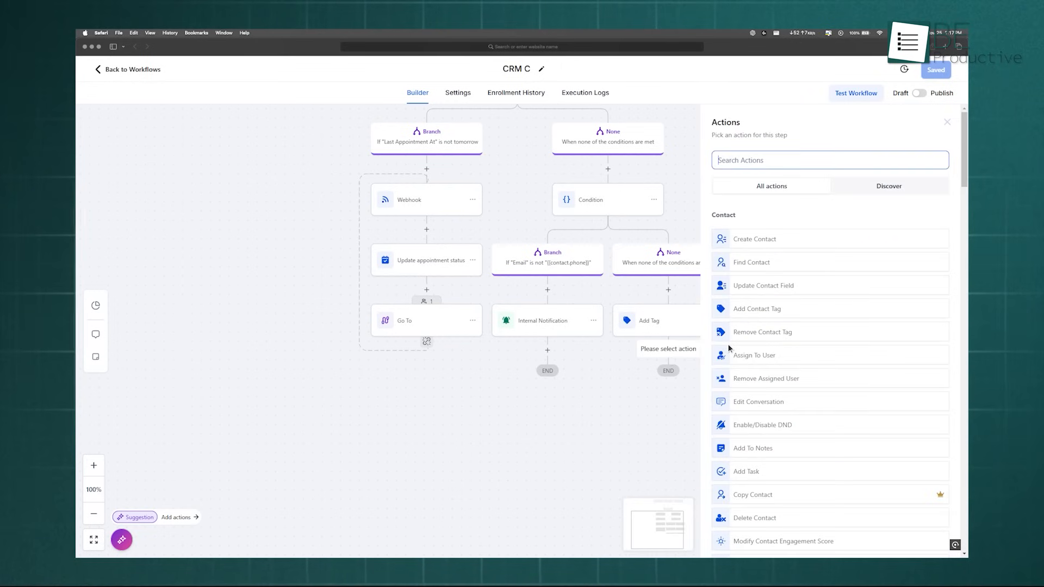
scroll(down, 3)
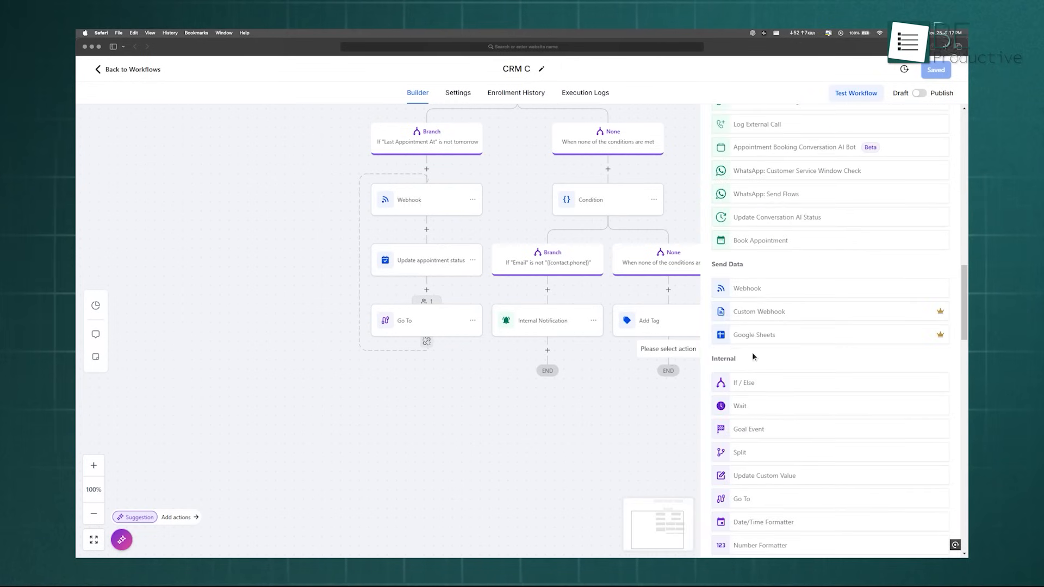
click(589, 199)
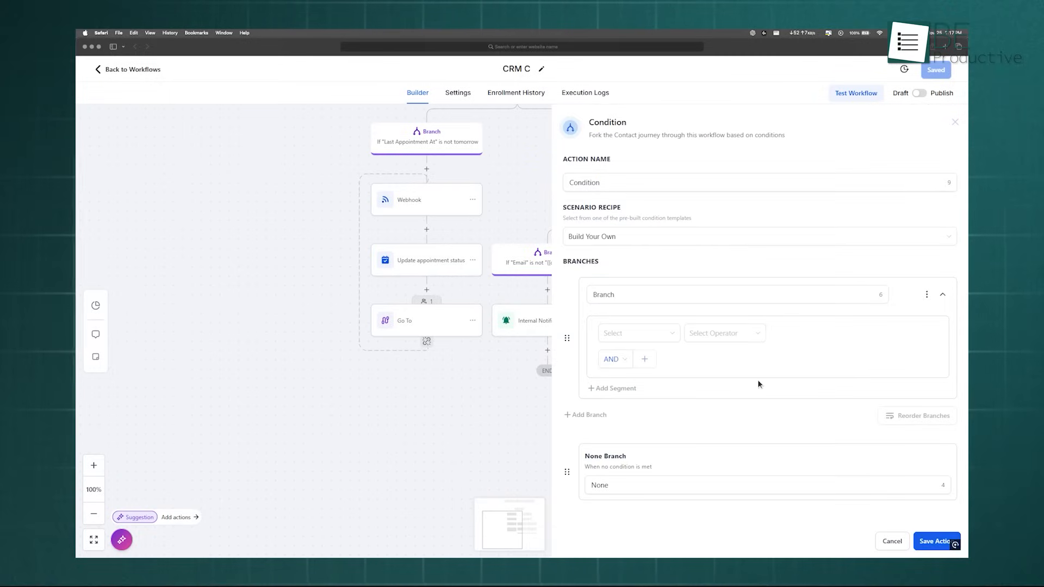
click(632, 332)
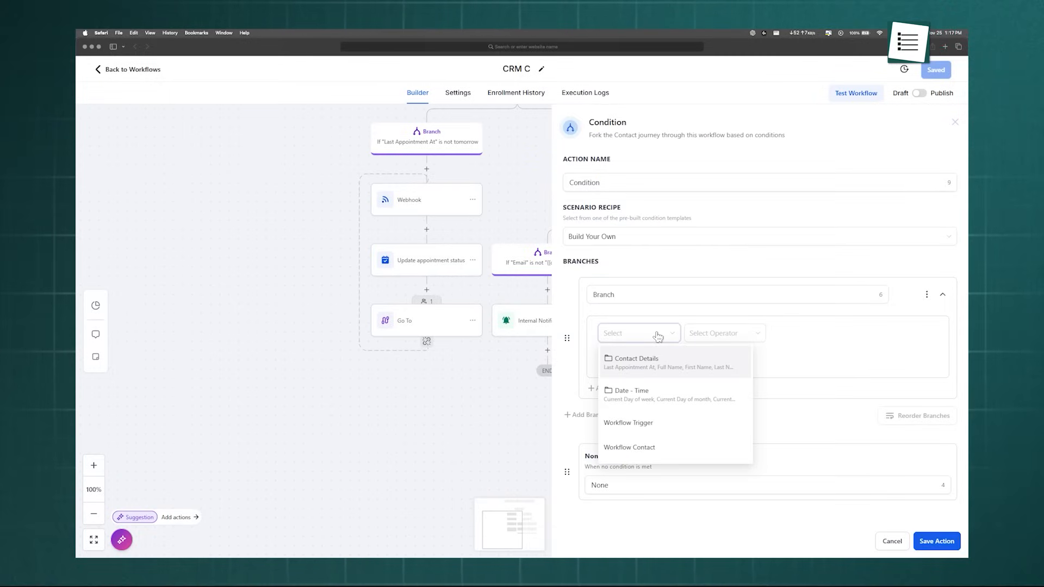
mouse_move(675, 381)
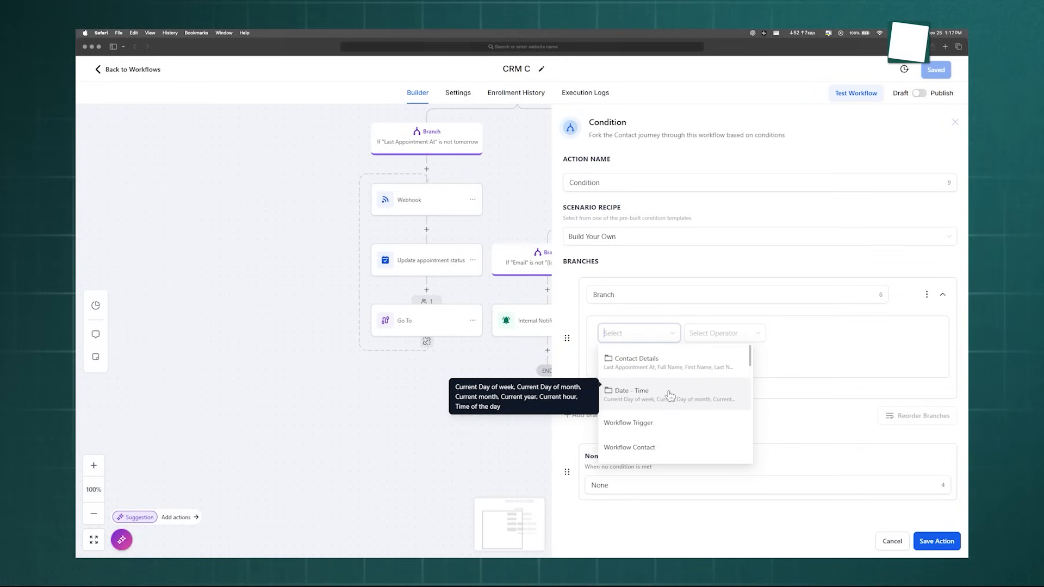
click(631, 391)
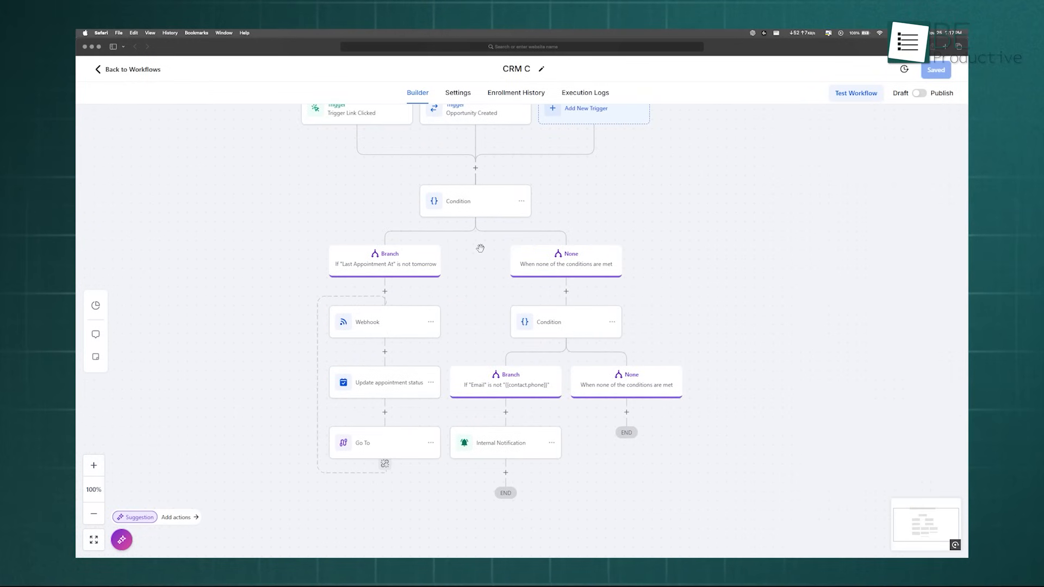
click(127, 69)
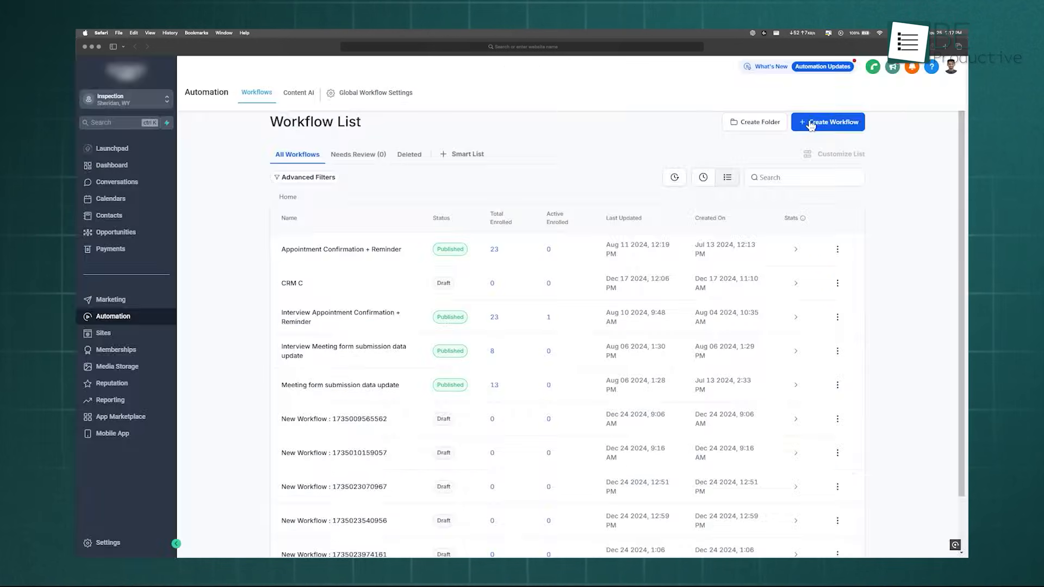
Build a workflow from scratch with a Contact Created trigger and begin adding an action.
click(827, 122)
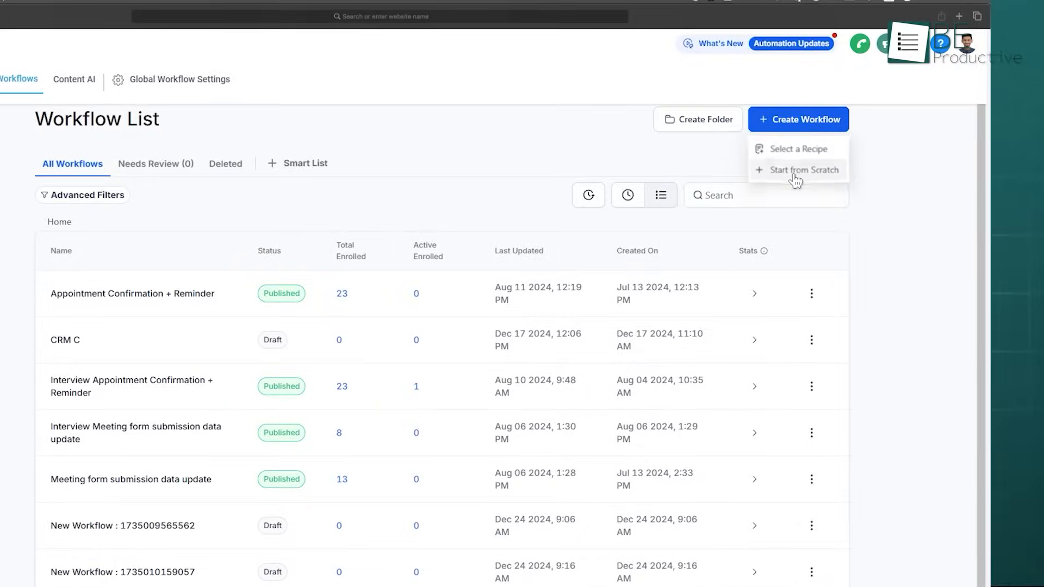
click(805, 170)
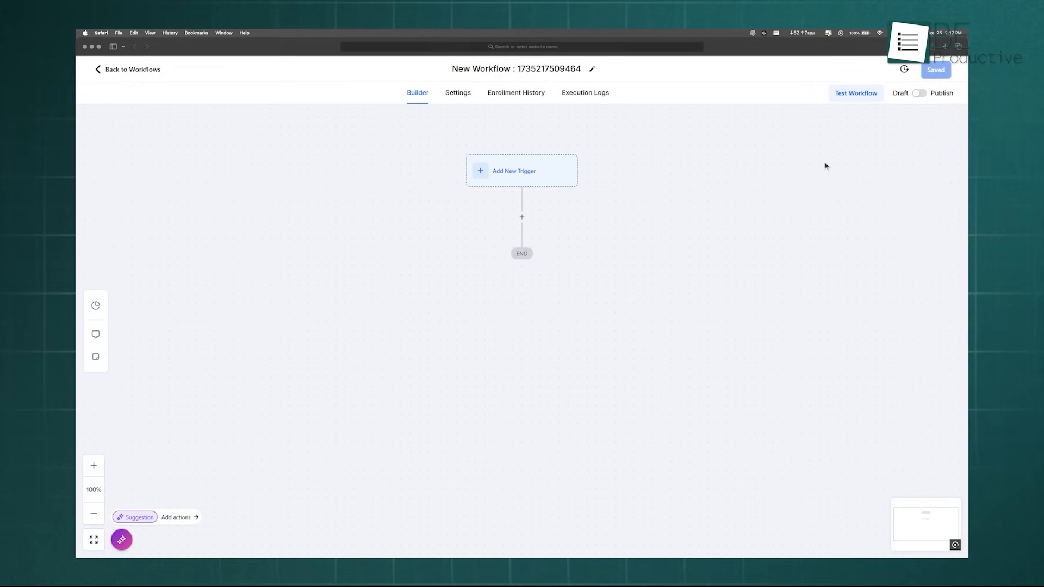
click(521, 170)
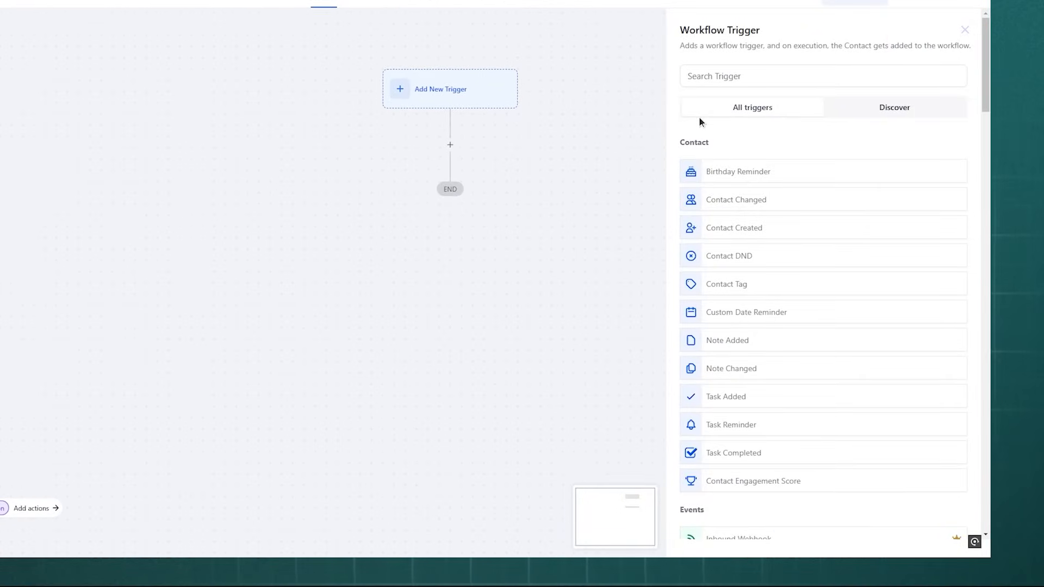
click(733, 227)
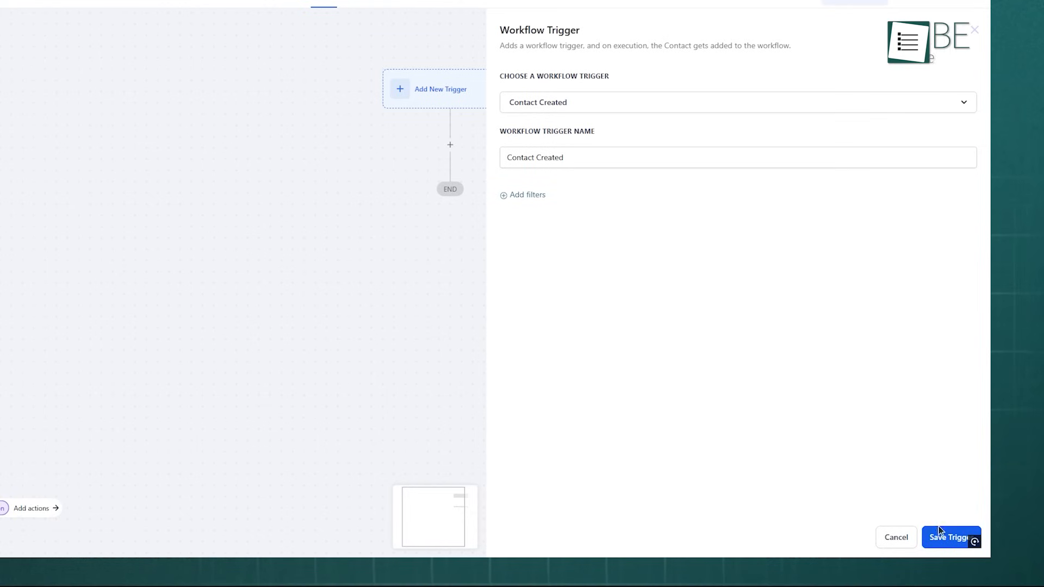
click(951, 537)
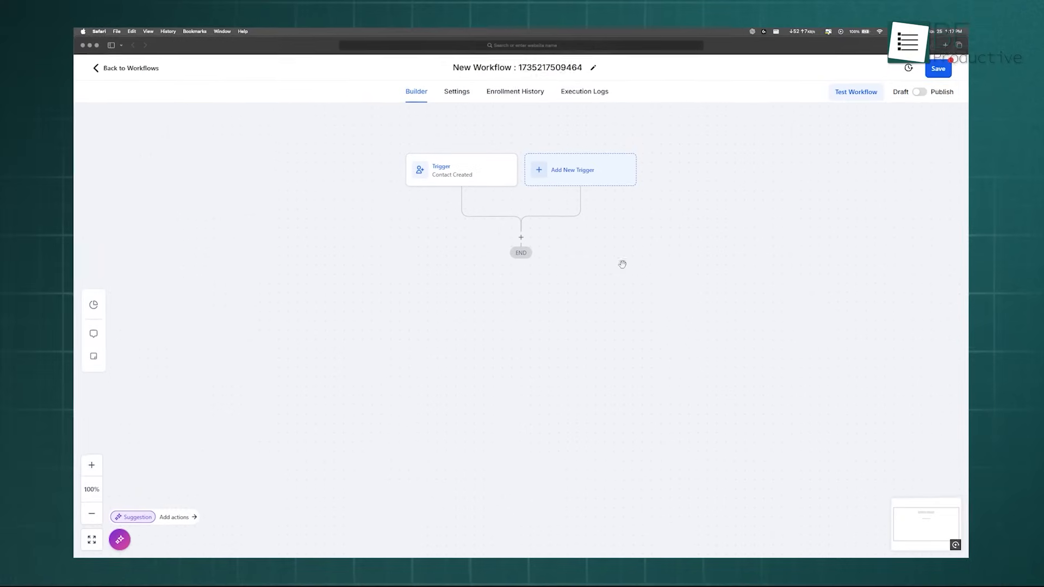
click(520, 237)
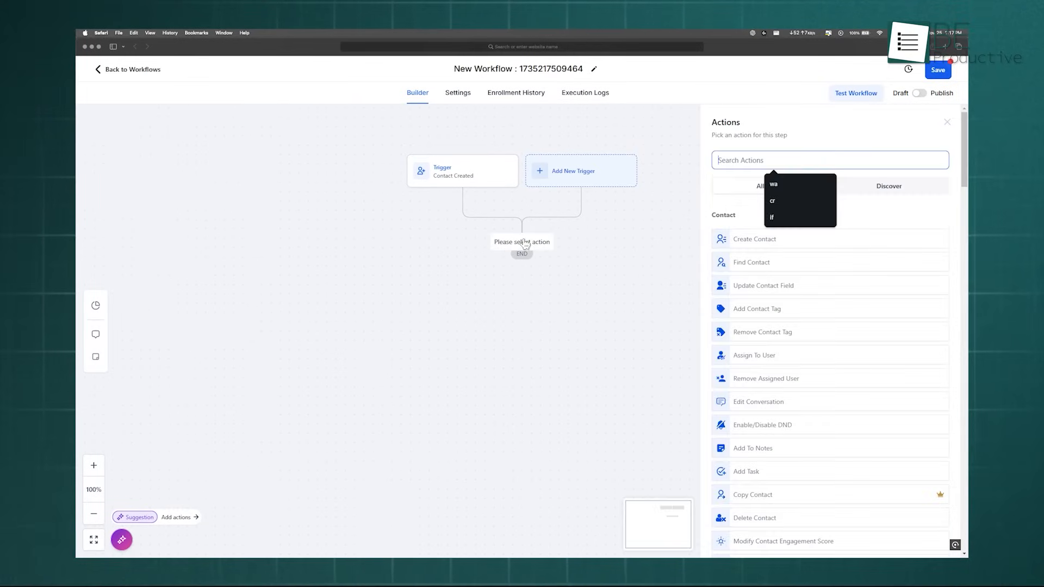
scroll(down, 3)
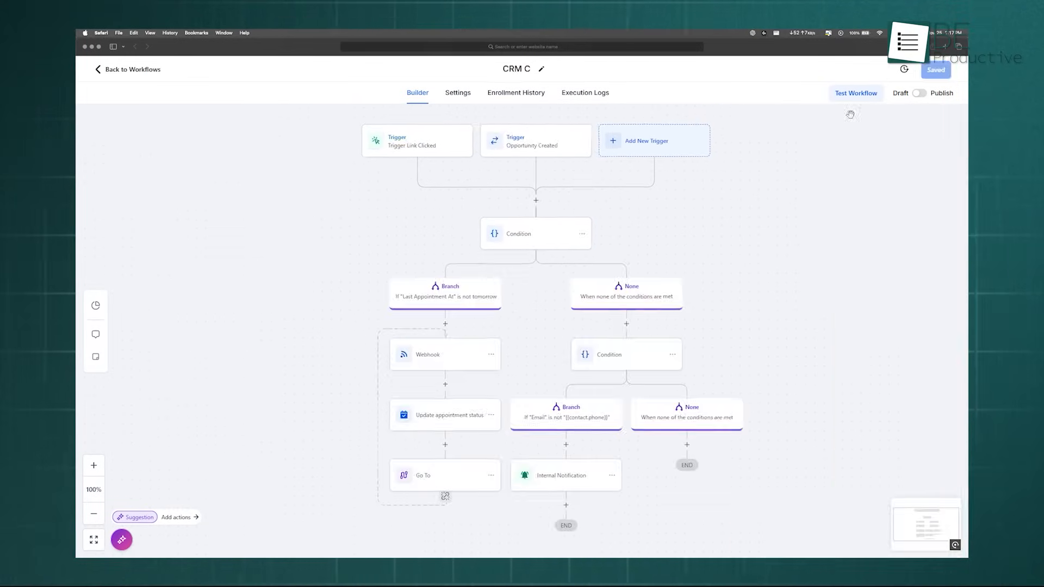
Open the CRM C test panel and its Select Contact dropdown.
click(856, 92)
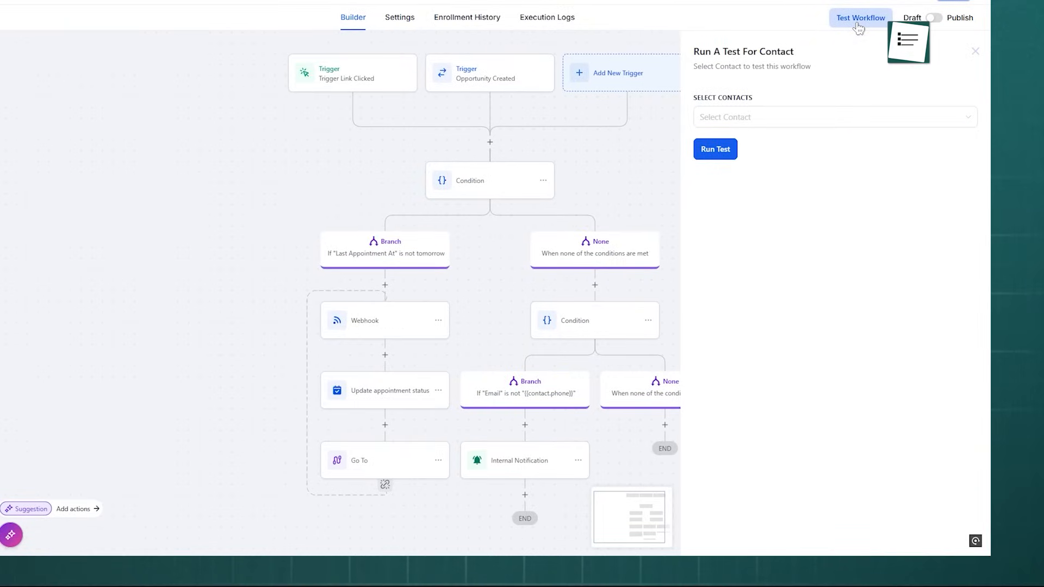
click(975, 51)
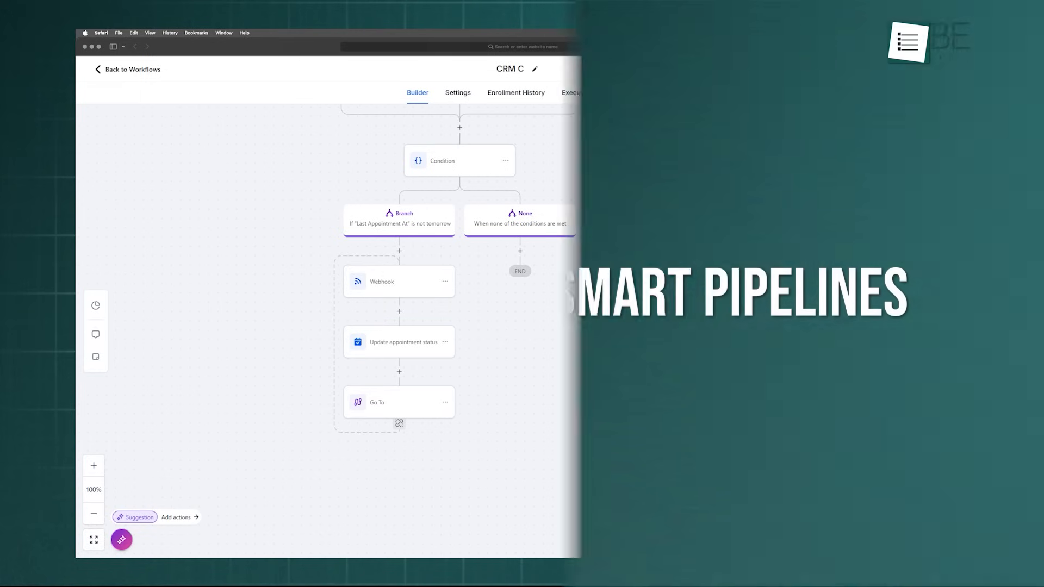
Open the Opportunities board showing Inspection Outreach's 128 opportunities by stage.
click(116, 232)
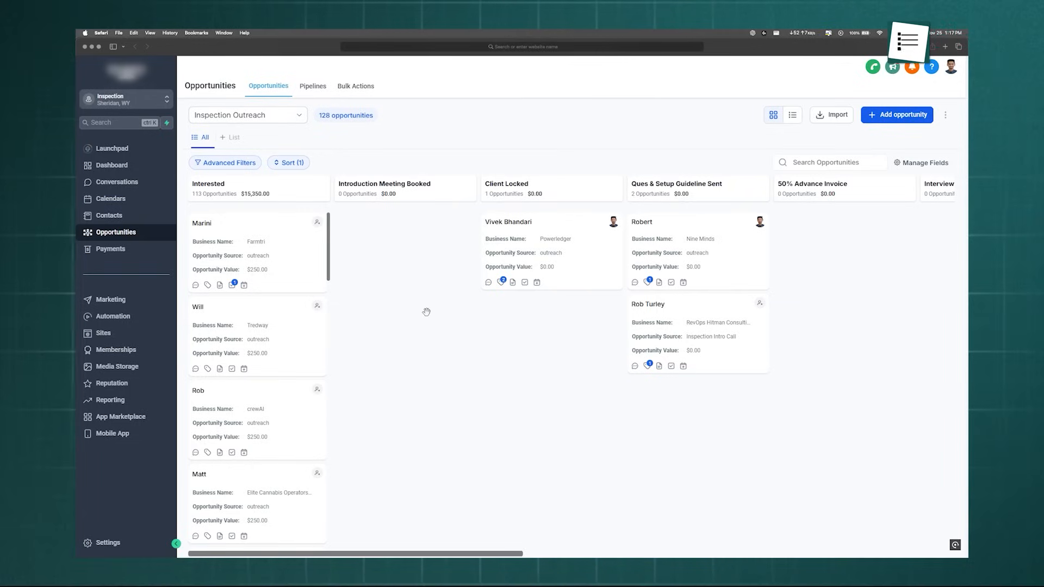
mouse_move(313, 89)
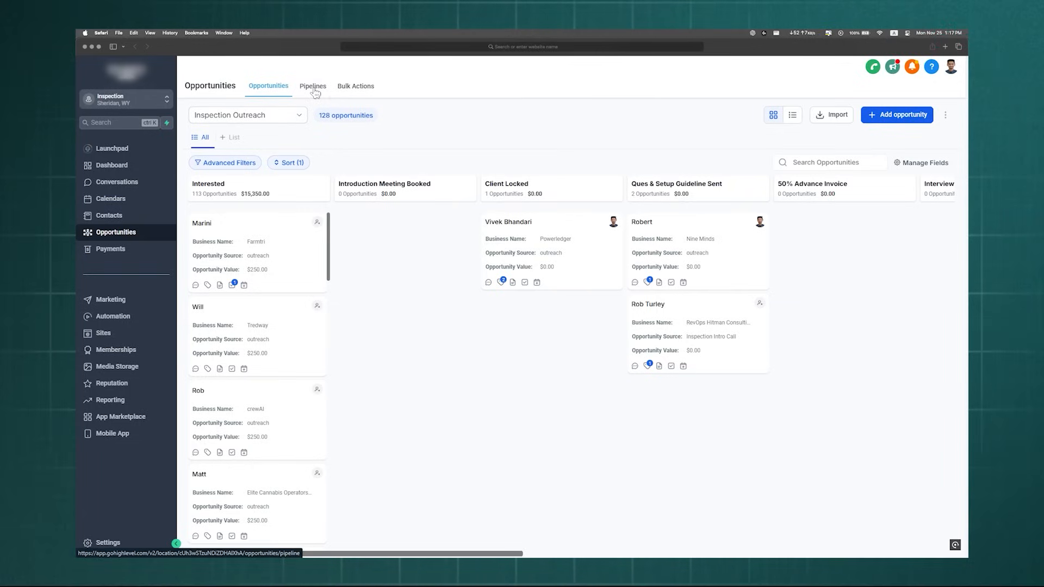
Review and save the Inspection Outreach pipeline's twelve stages from the Pipelines list.
click(312, 85)
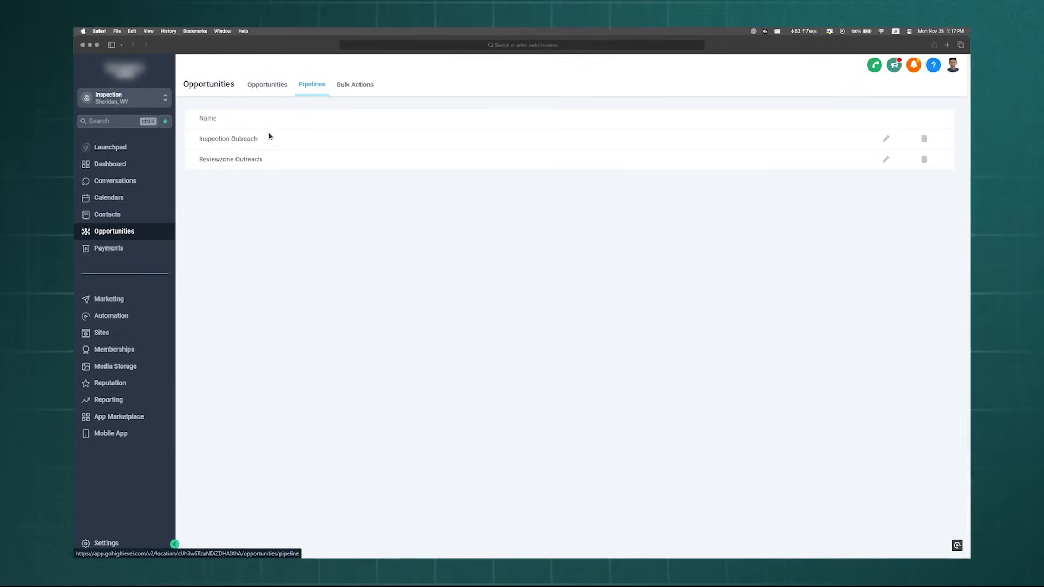
click(886, 138)
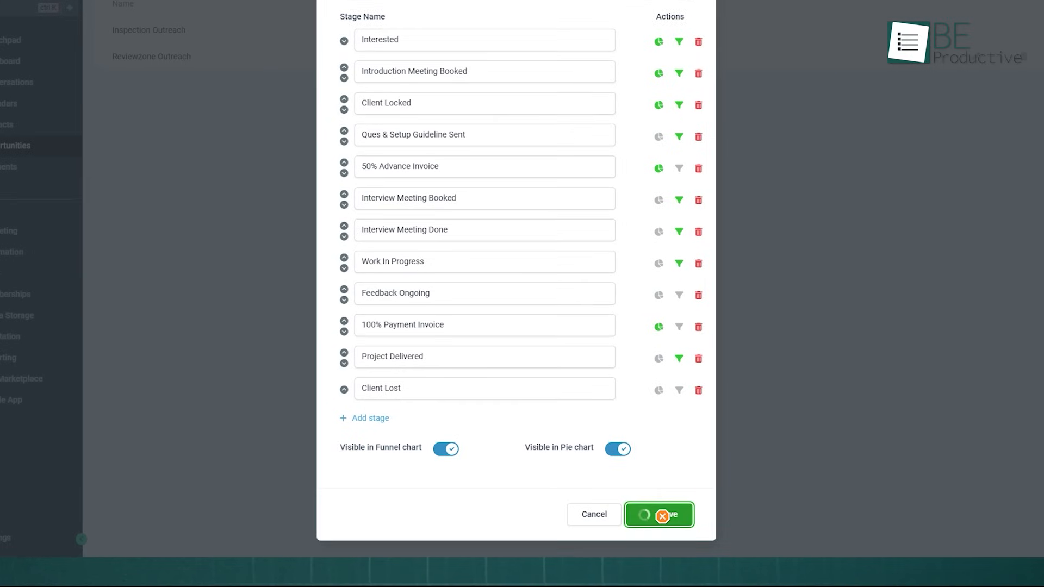
click(659, 513)
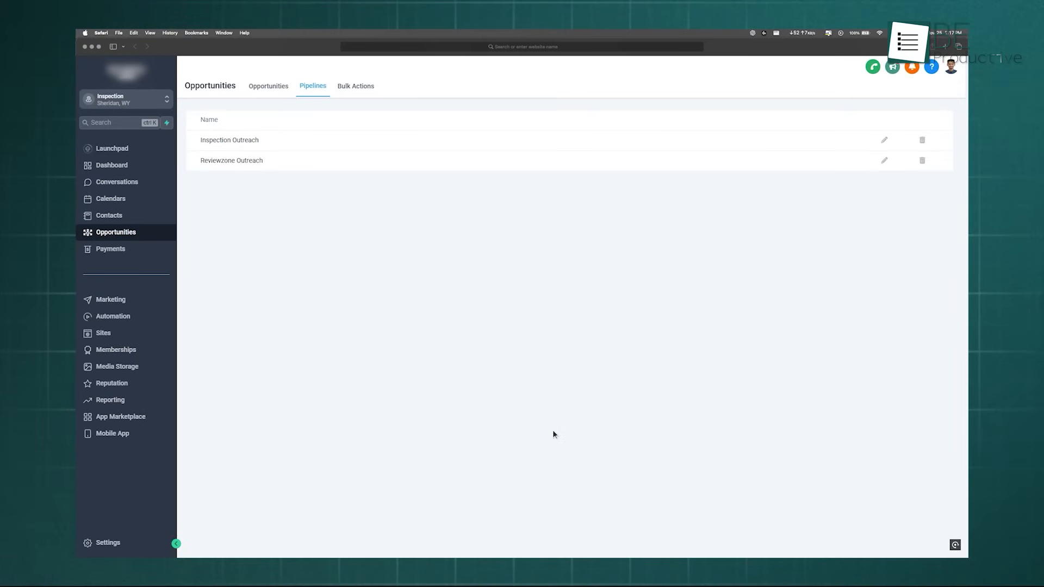
Add a 'Meeting' task to the crewAI opportunity, assigned to a team member, due Dec 27, 2024.
click(268, 86)
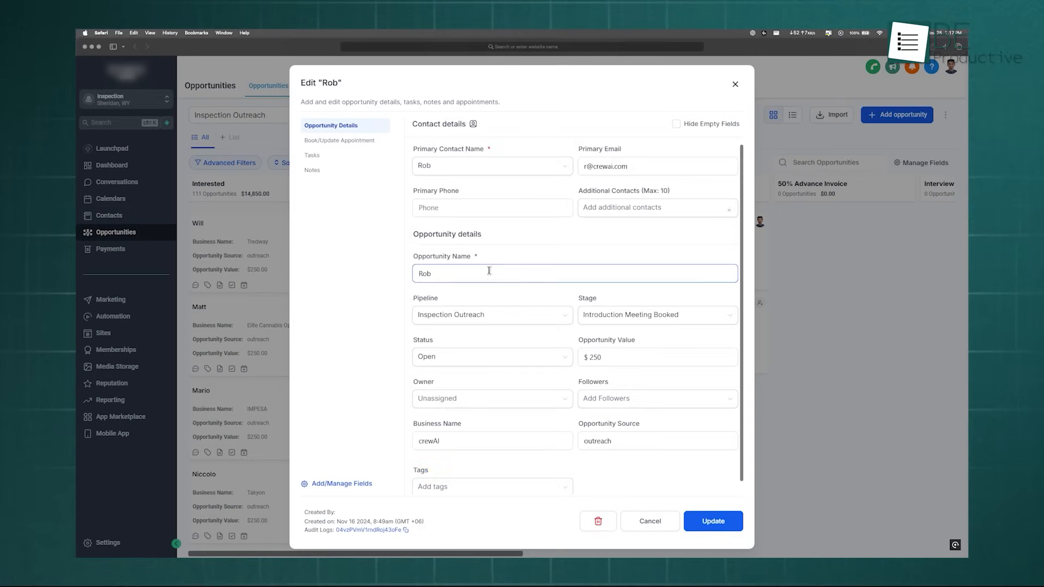
click(311, 155)
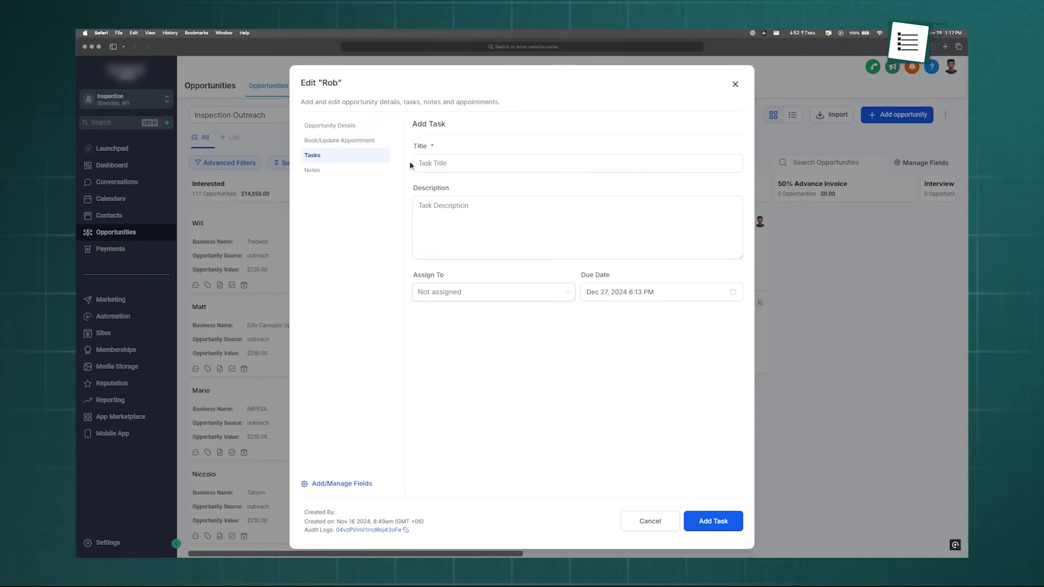
text(Meeting)
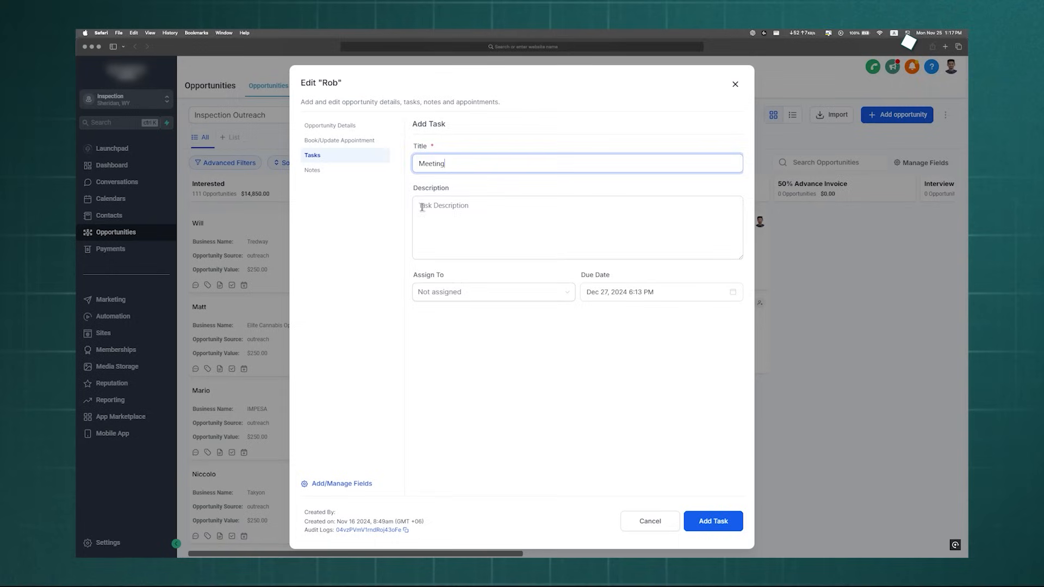
click(493, 291)
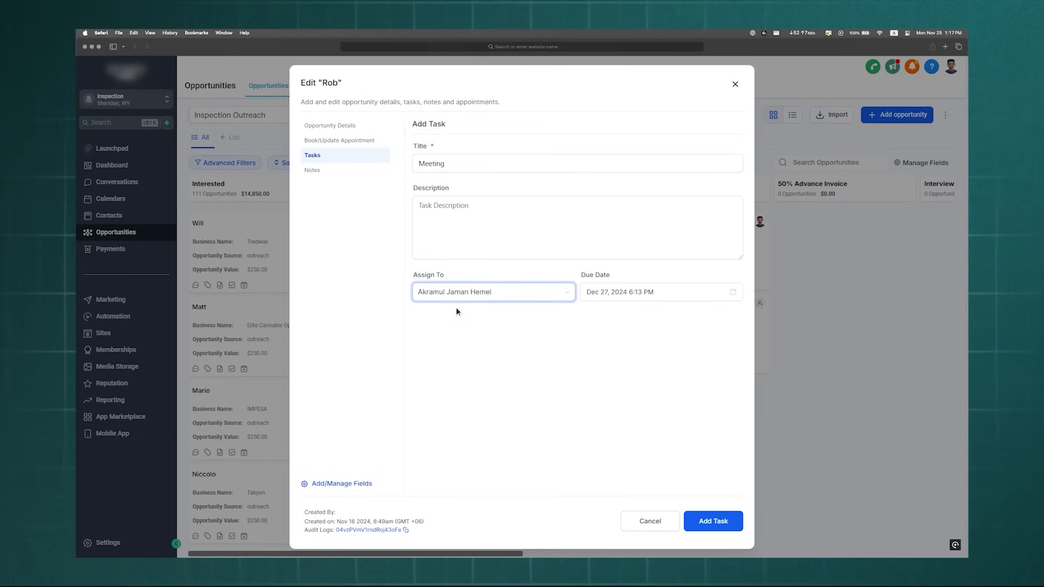
click(711, 521)
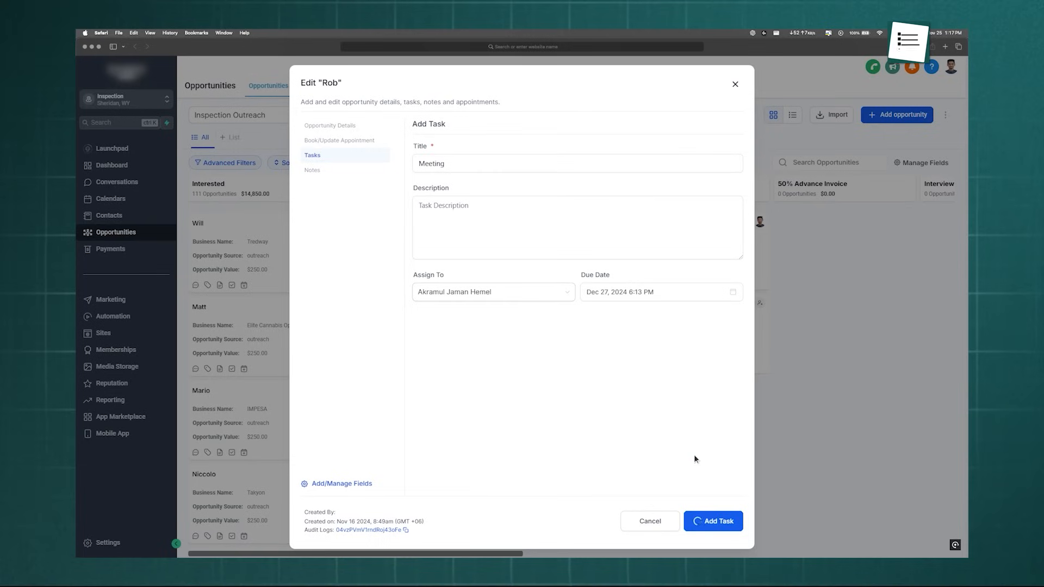
click(712, 521)
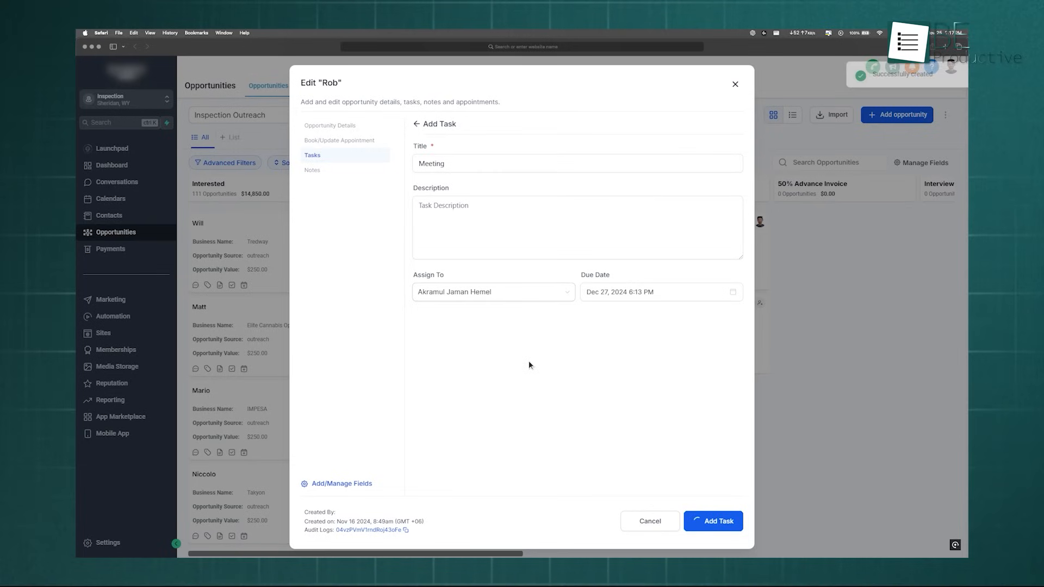
click(116, 181)
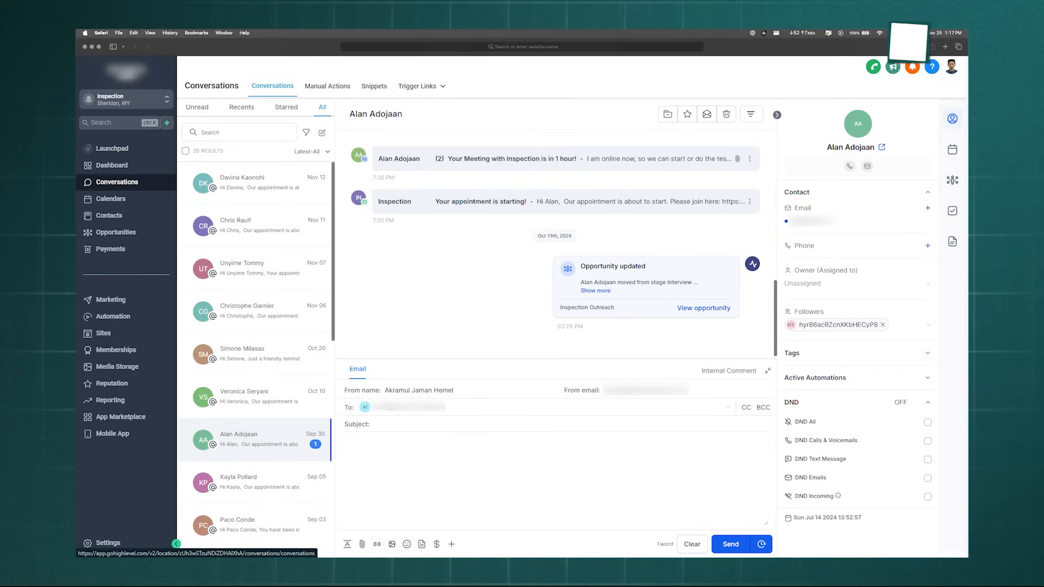
Open the Sep 30 conversation via Launchpad and Conversations and draft the email reply 'Hello'.
click(112, 148)
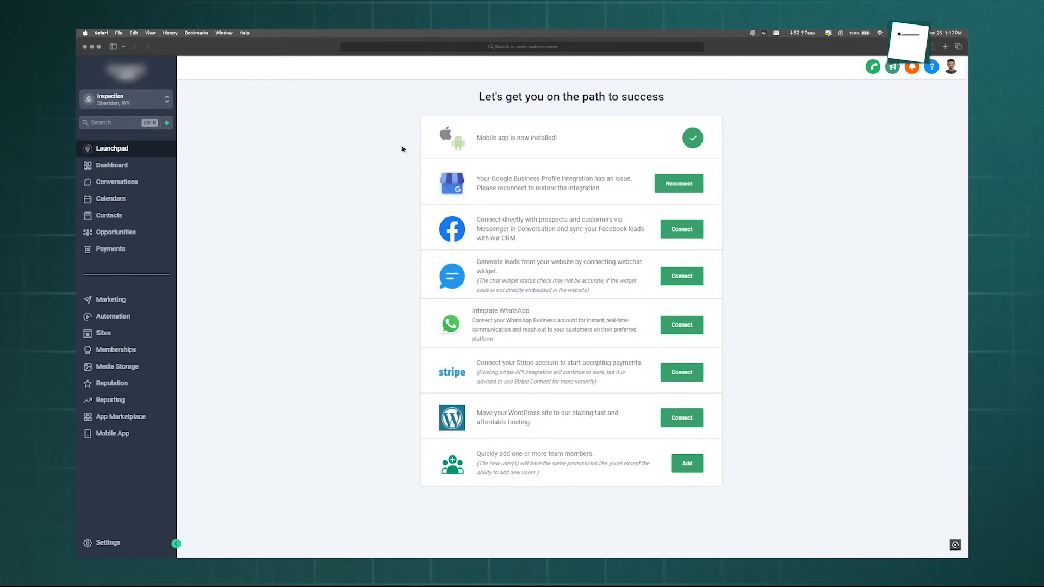
click(118, 181)
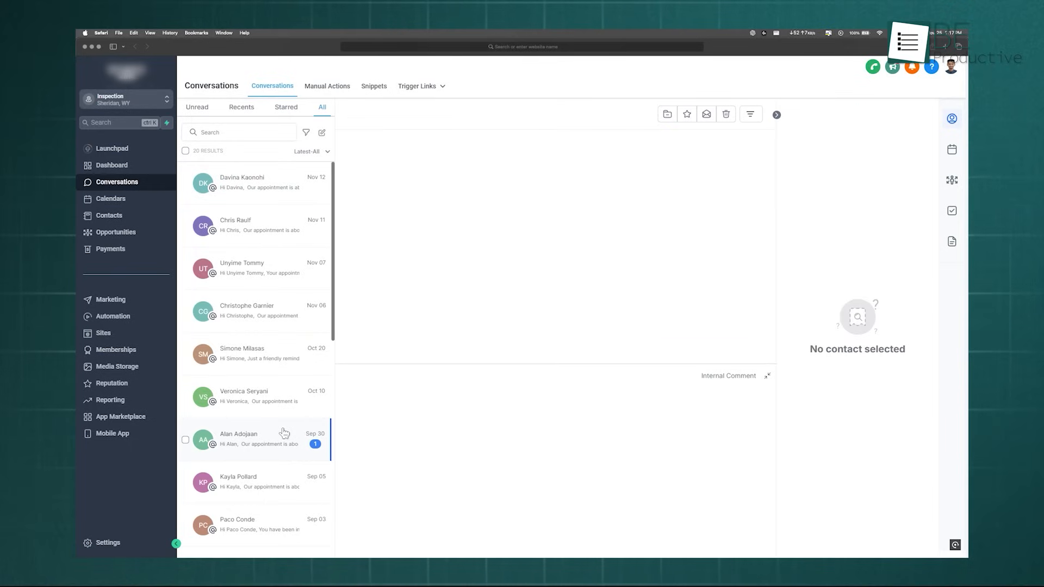
click(257, 438)
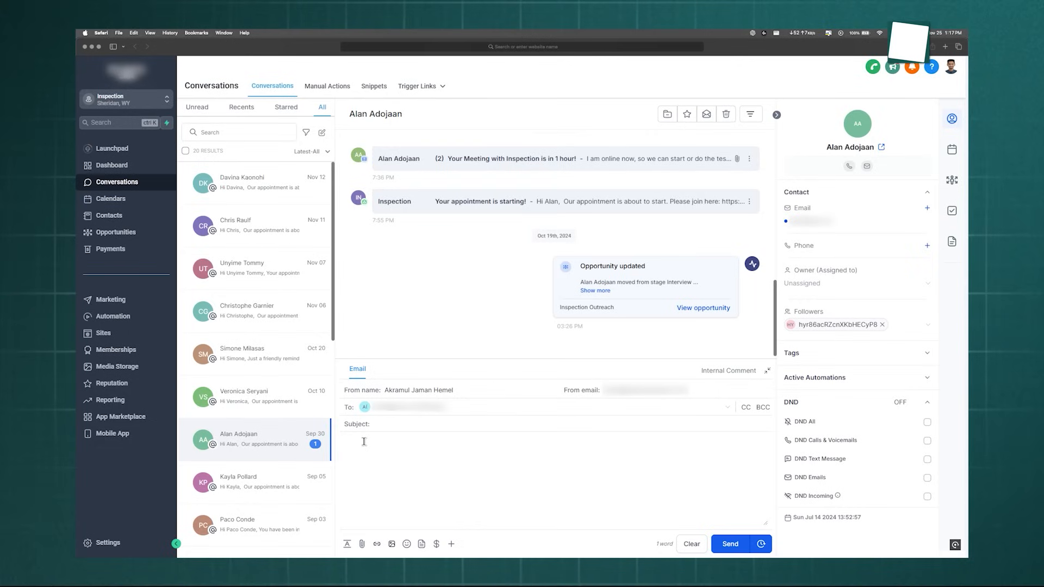
text(Hello)
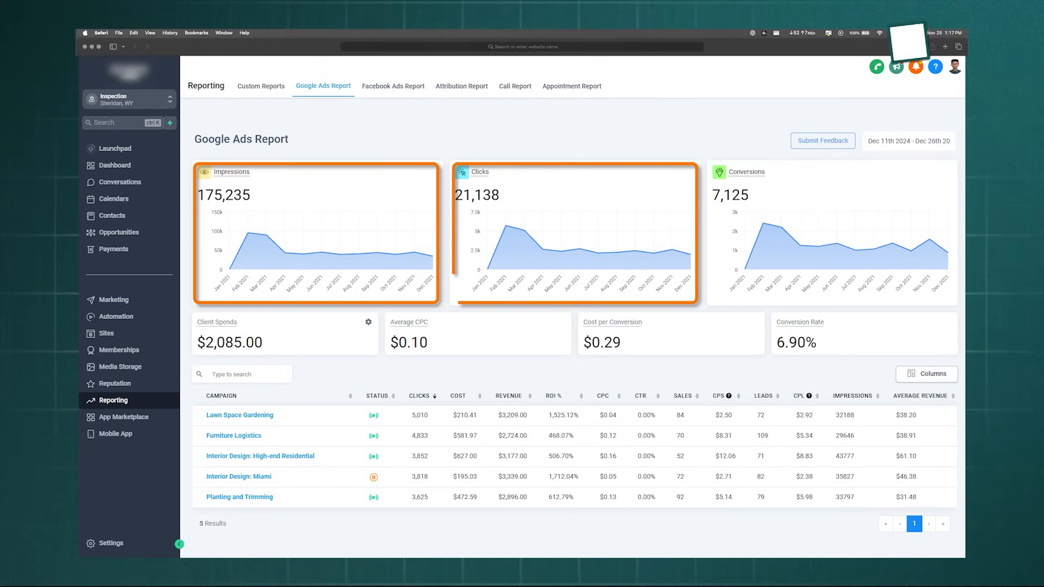
Review the Attribution Report and the Call Report, which shows no calls, then move to the next report tab.
click(458, 86)
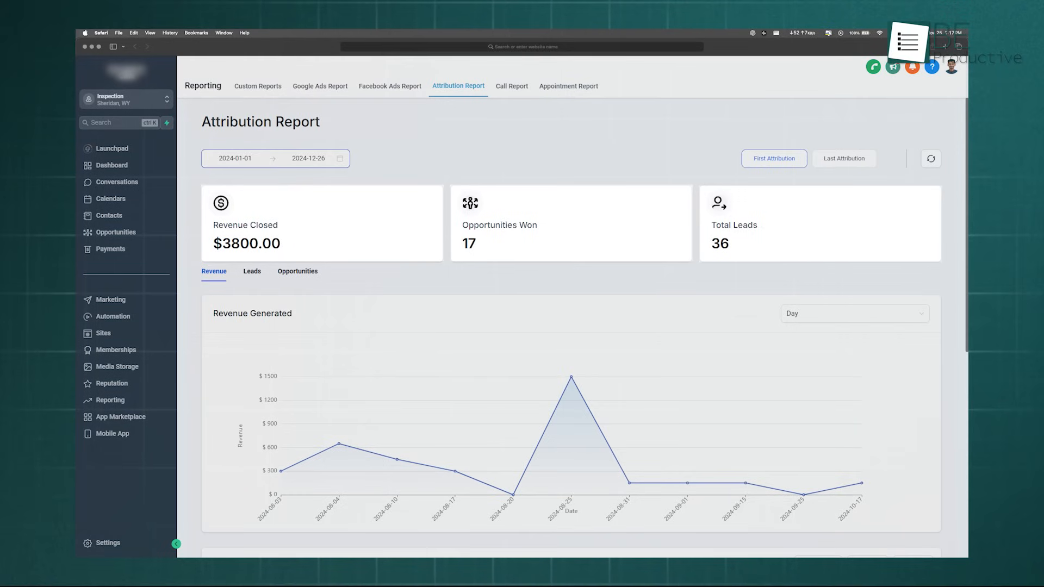
click(511, 86)
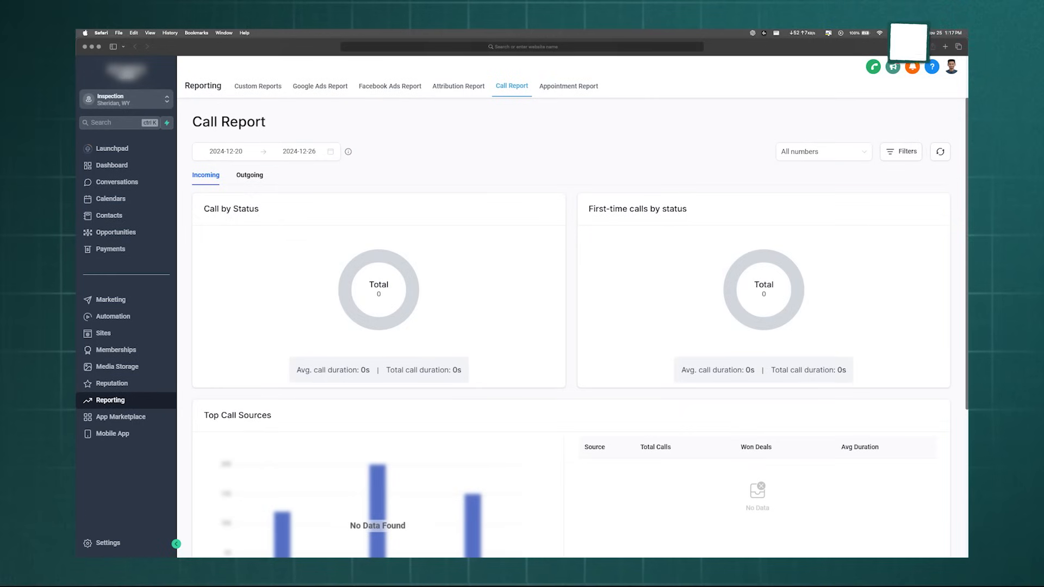
click(568, 85)
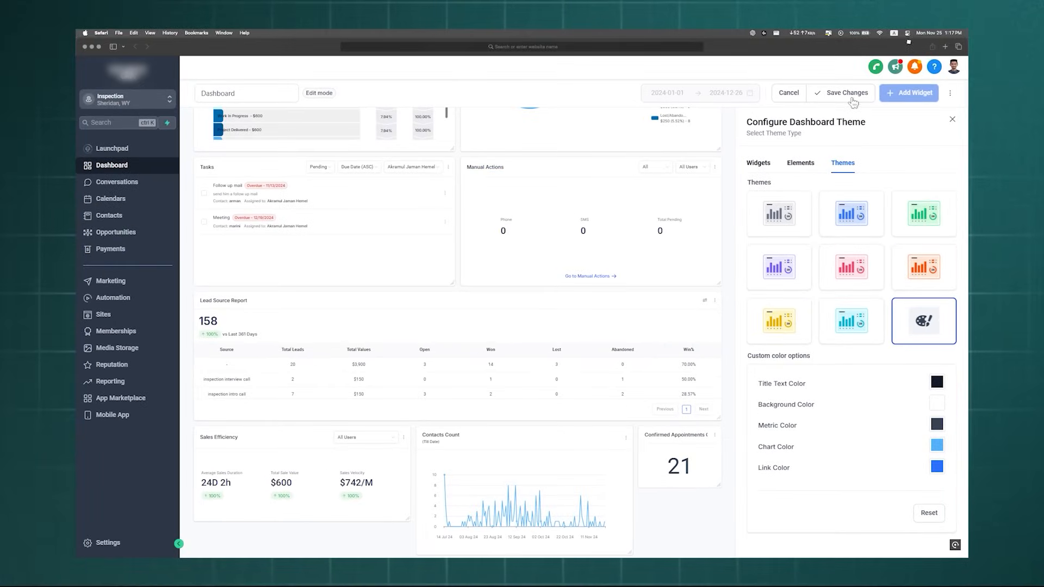
Save the dashboard theme and layout showing pipeline funnel, tasks and manual actions.
click(844, 93)
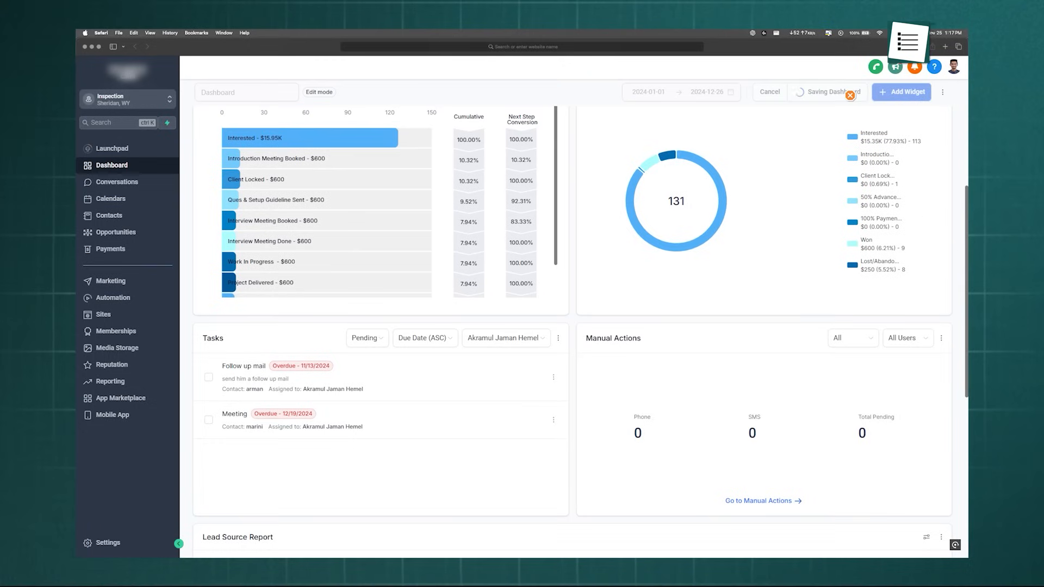